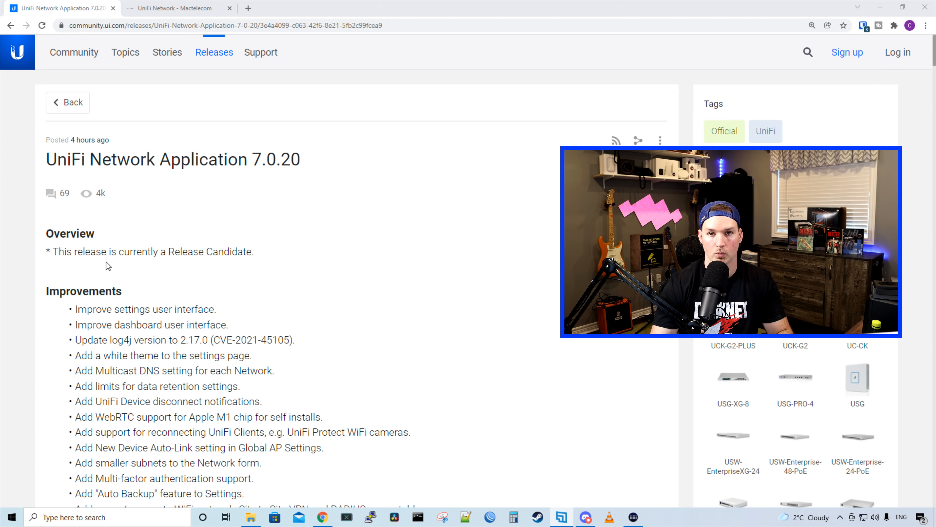
pyautogui.moveTo(118, 269)
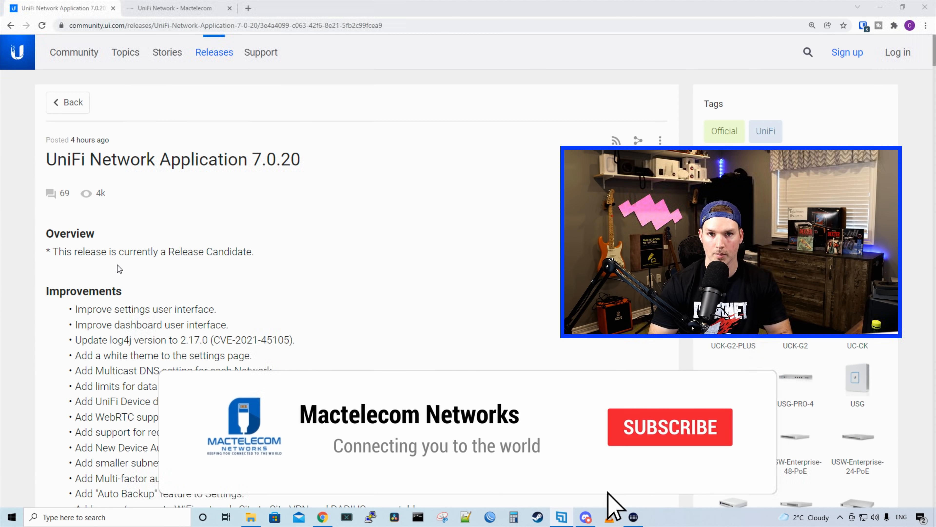
# View the Jr. Network Admin membership tier perks, then leave the Join dialog
pyautogui.click(670, 427)
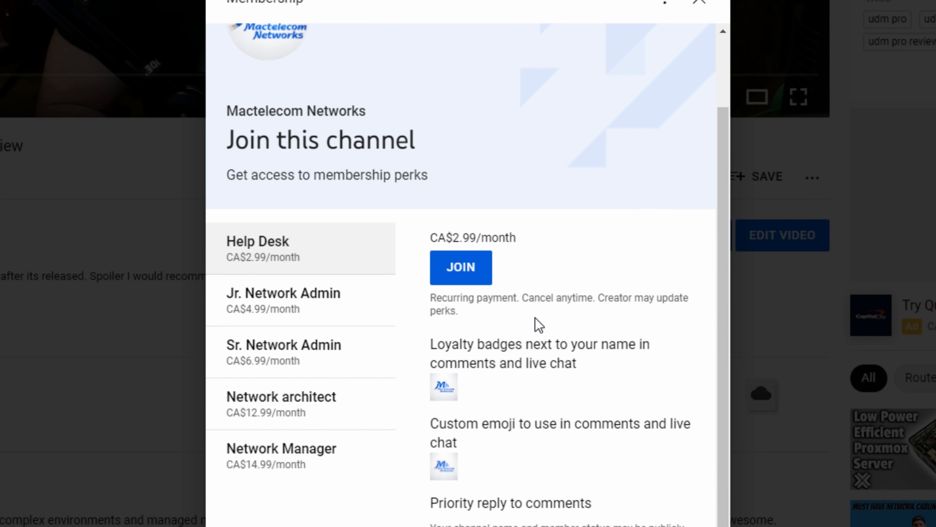
pyautogui.click(283, 292)
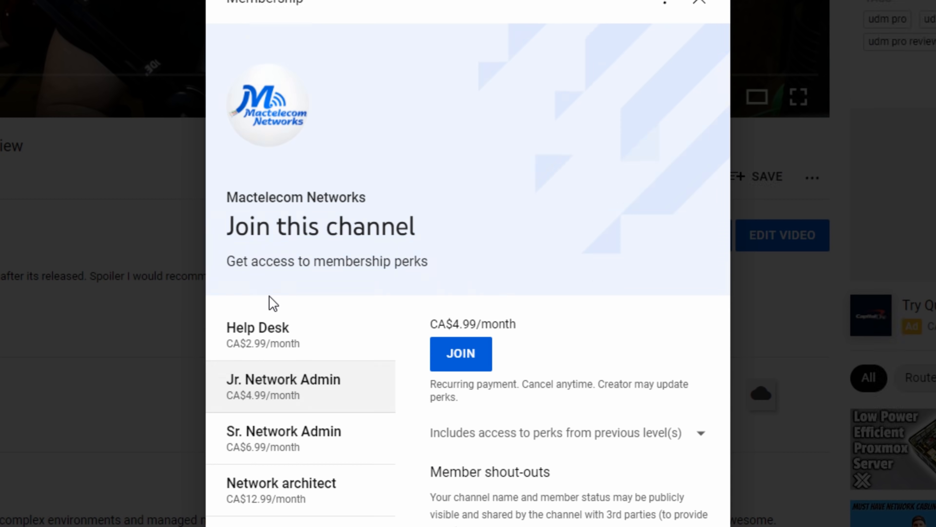
pyautogui.click(699, 1)
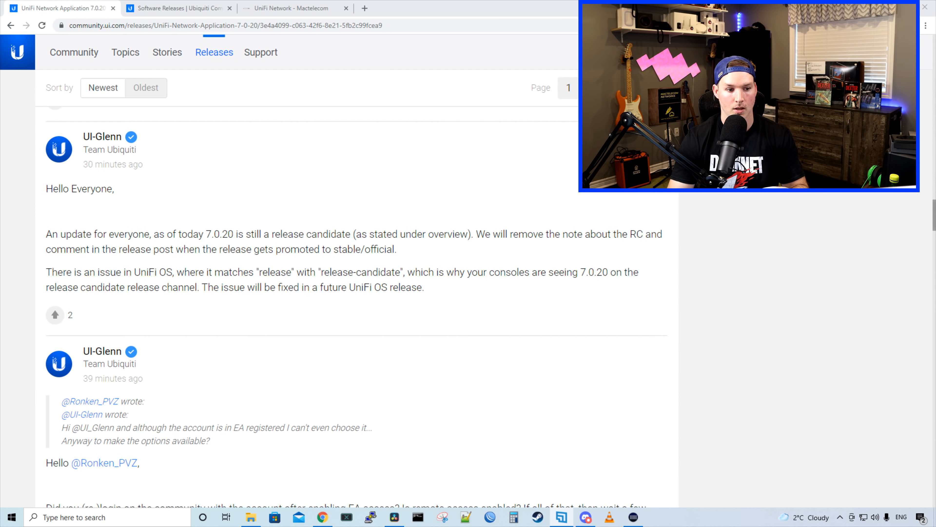
pyautogui.moveTo(174, 213)
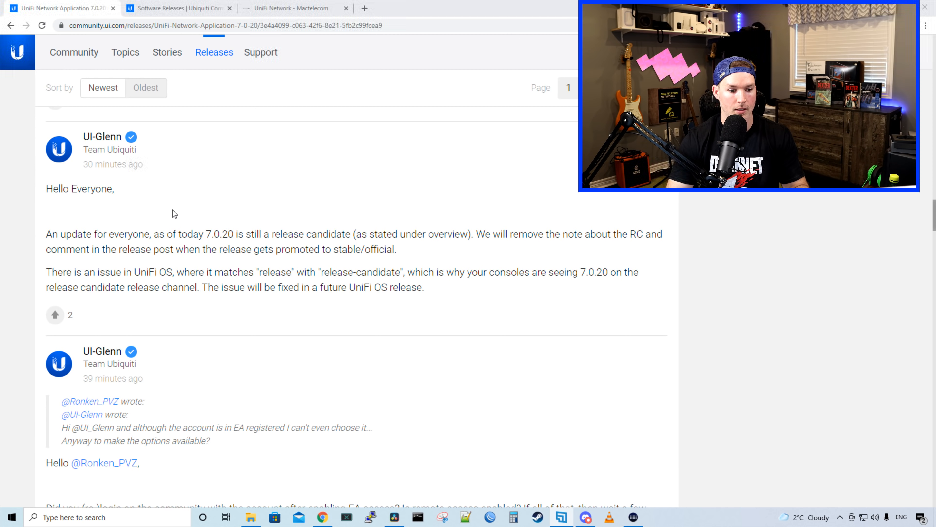
pyautogui.moveTo(131, 223)
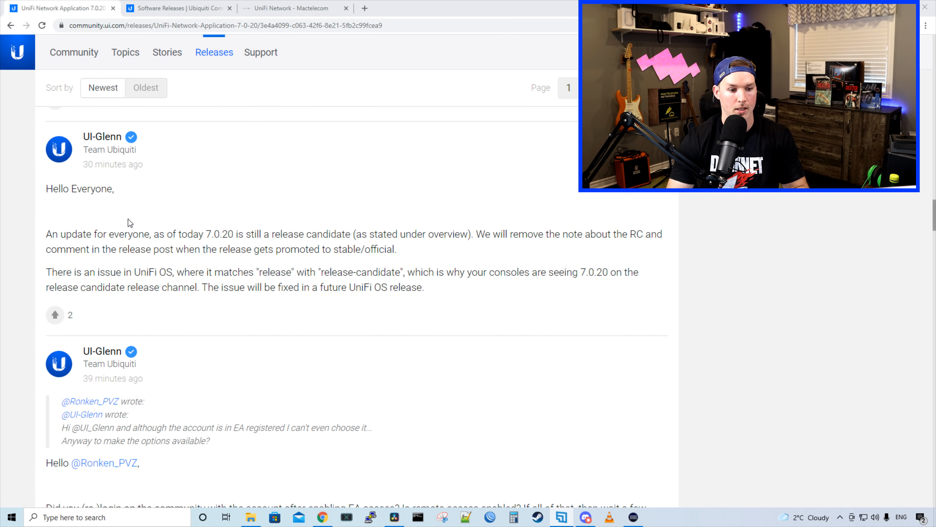
pyautogui.moveTo(142, 224)
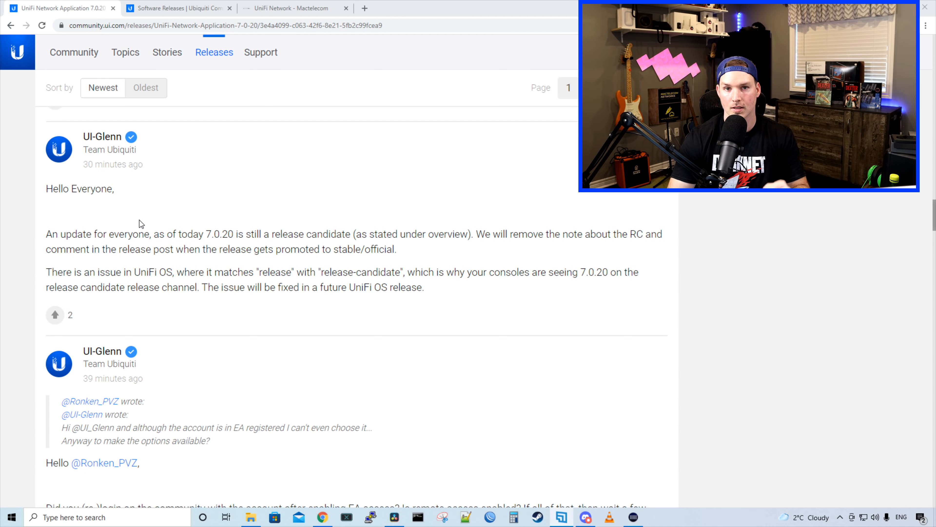
pyautogui.moveTo(145, 224)
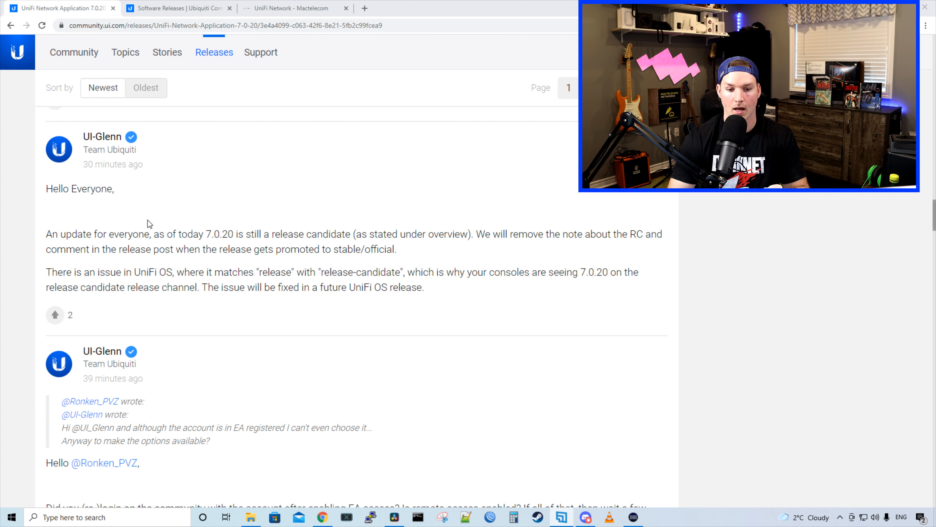
pyautogui.moveTo(354, 229)
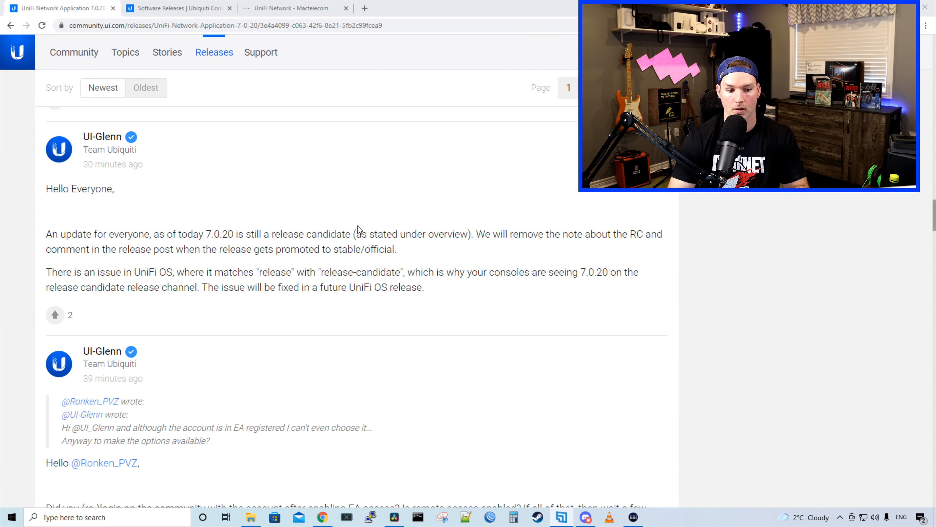
pyautogui.moveTo(200, 262)
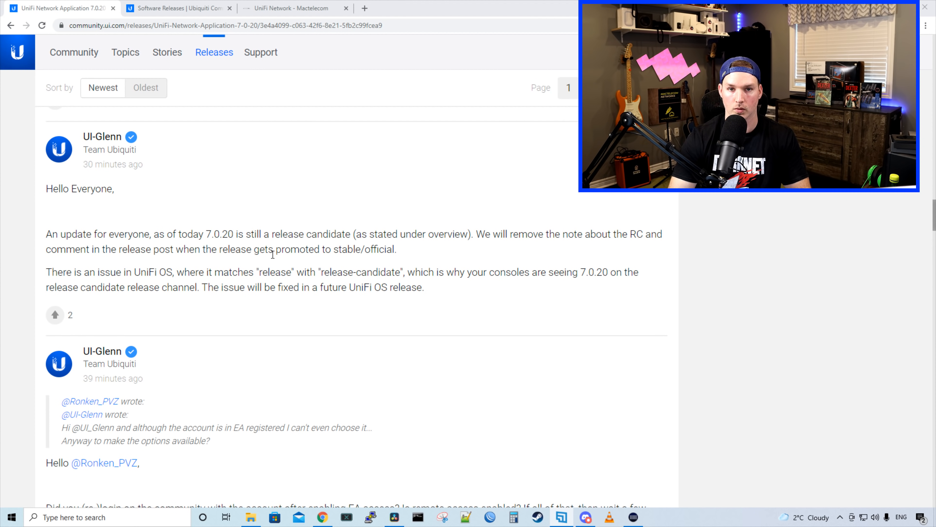
pyautogui.scroll(-3)
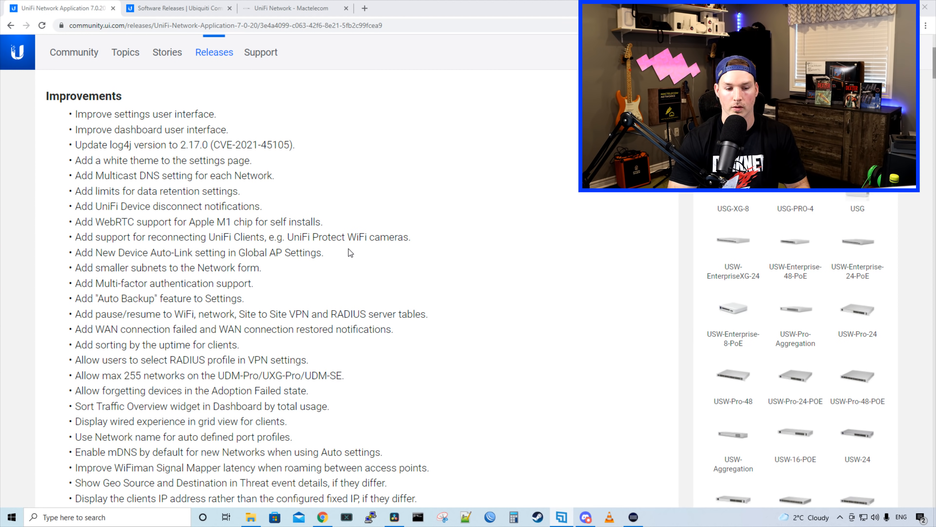
# Scroll the 7.0.20 release post through Improvements and Bugfixes to Additional information
pyautogui.scroll(-3)
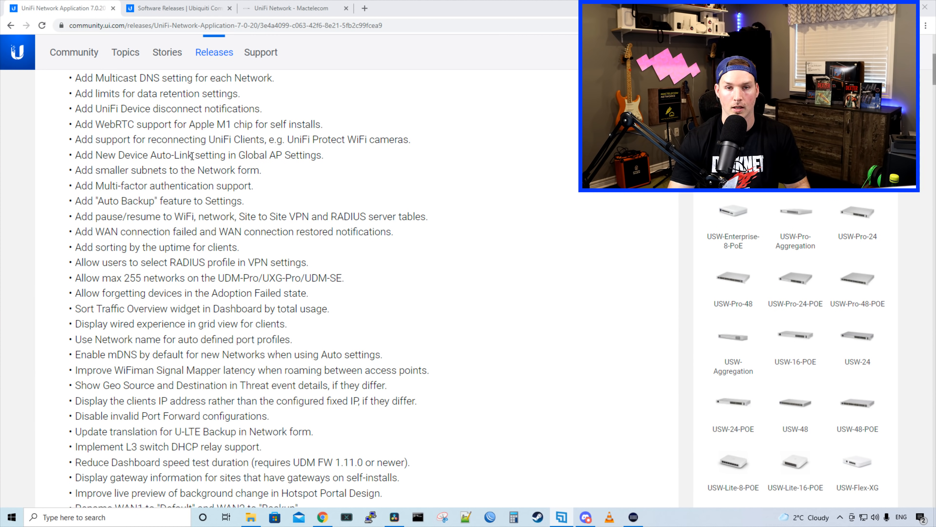
pyautogui.scroll(-3)
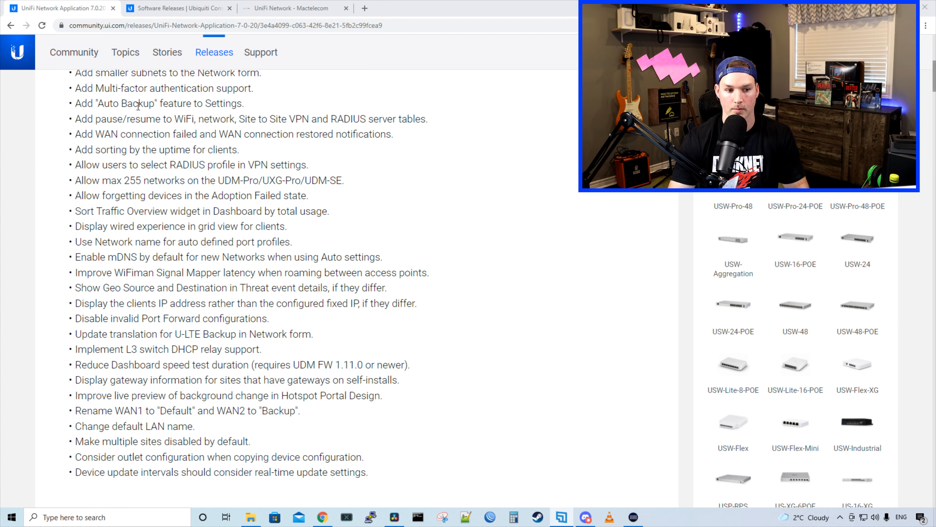
pyautogui.scroll(-3)
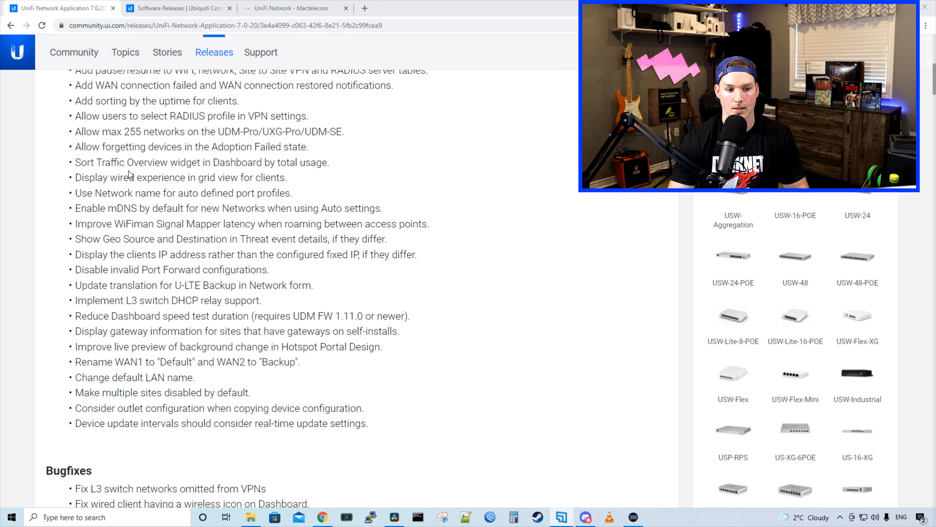
pyautogui.scroll(-3)
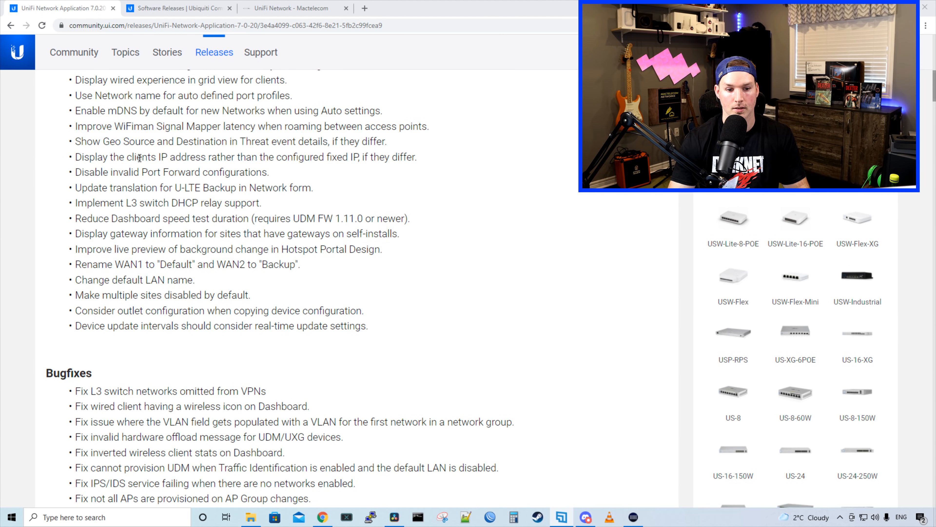
pyautogui.scroll(-3)
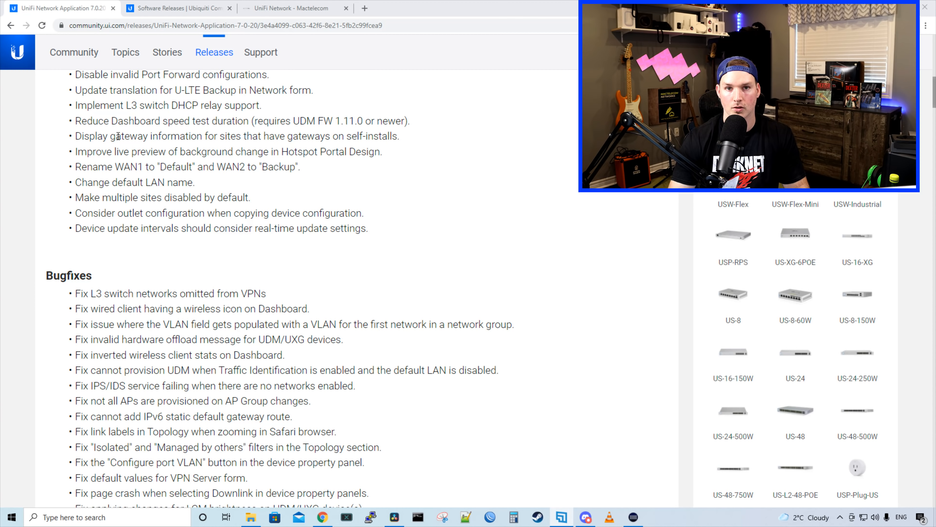
pyautogui.moveTo(214, 192)
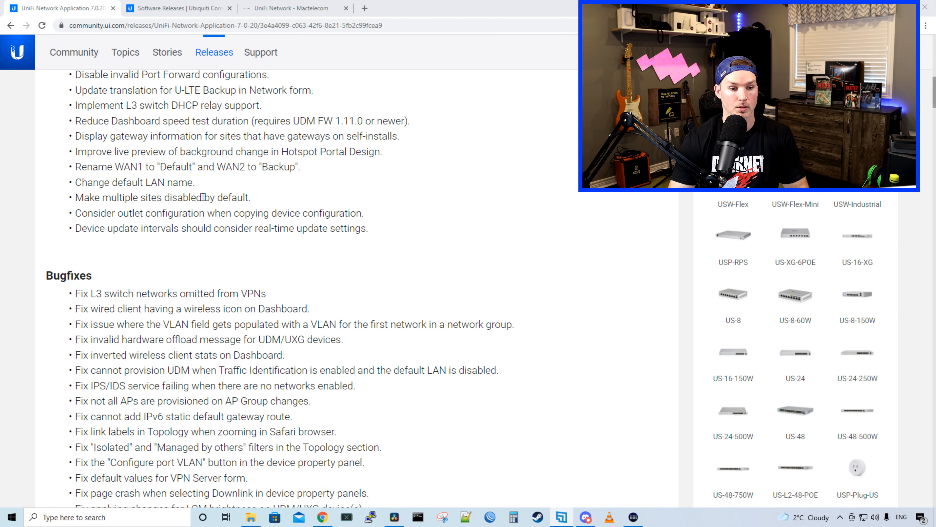
pyautogui.scroll(-3)
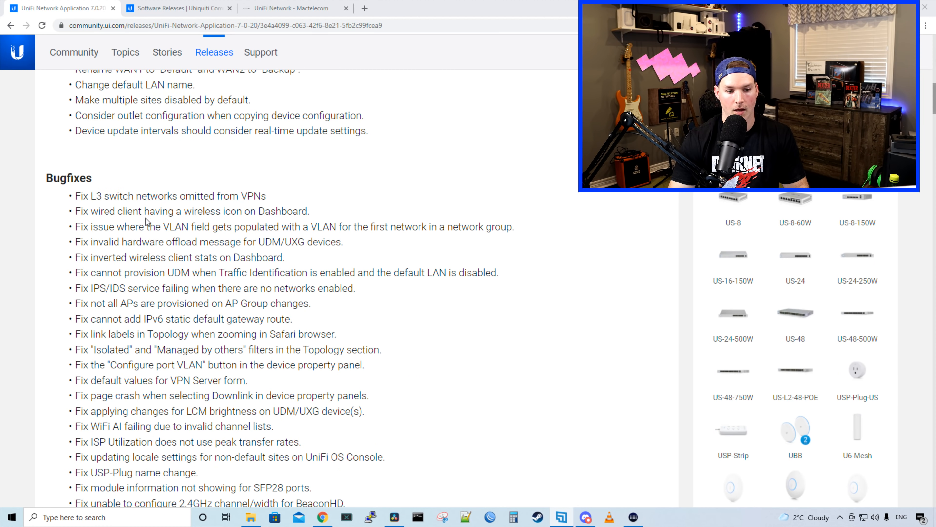
pyautogui.scroll(-3)
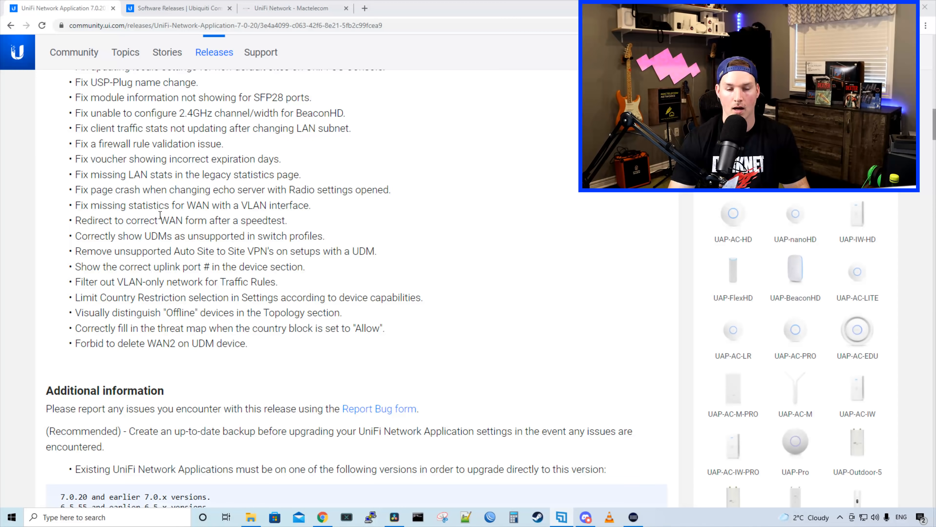
pyautogui.scroll(-3)
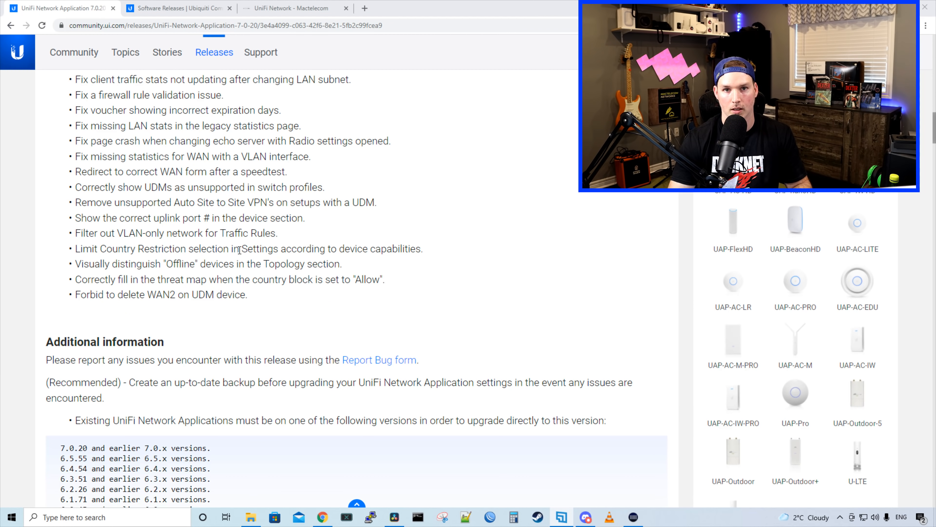
pyautogui.scroll(3)
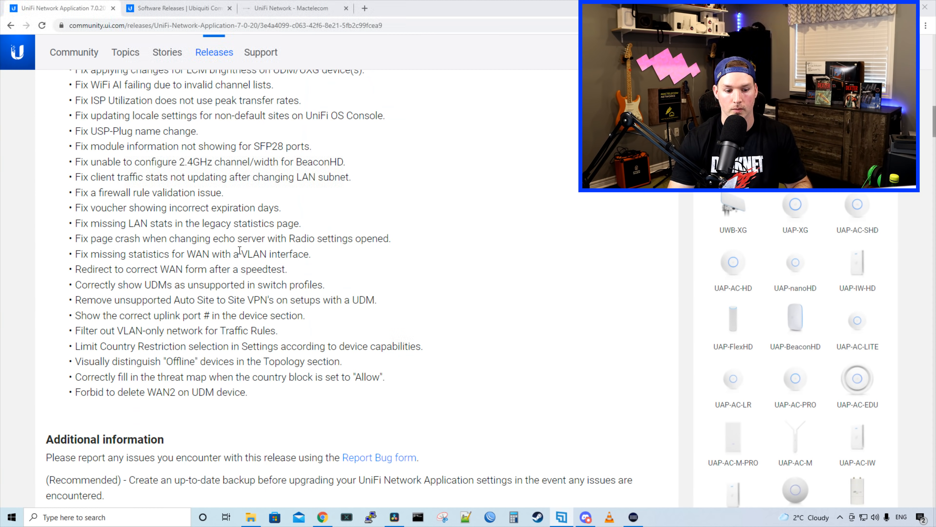
# Switch to the UniFi Network dashboard and view the WiFi Clients panel
pyautogui.click(292, 7)
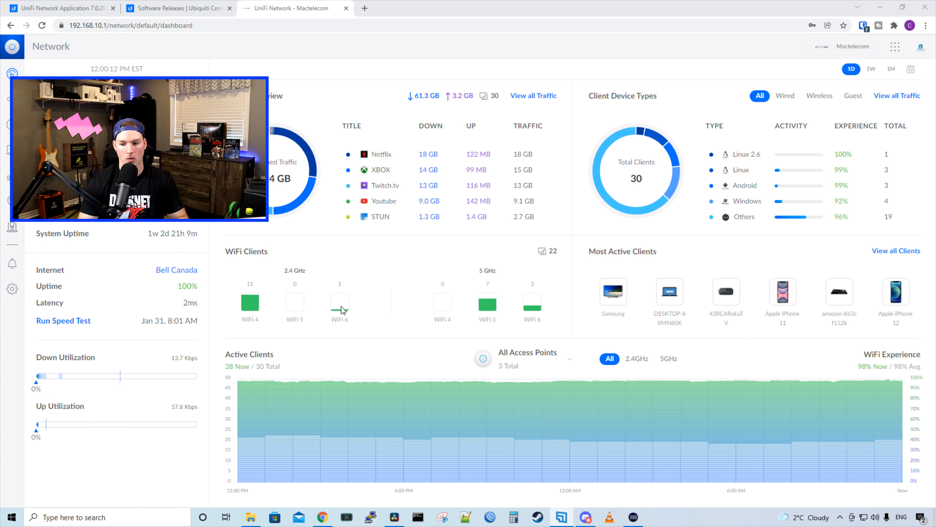
pyautogui.moveTo(248, 274)
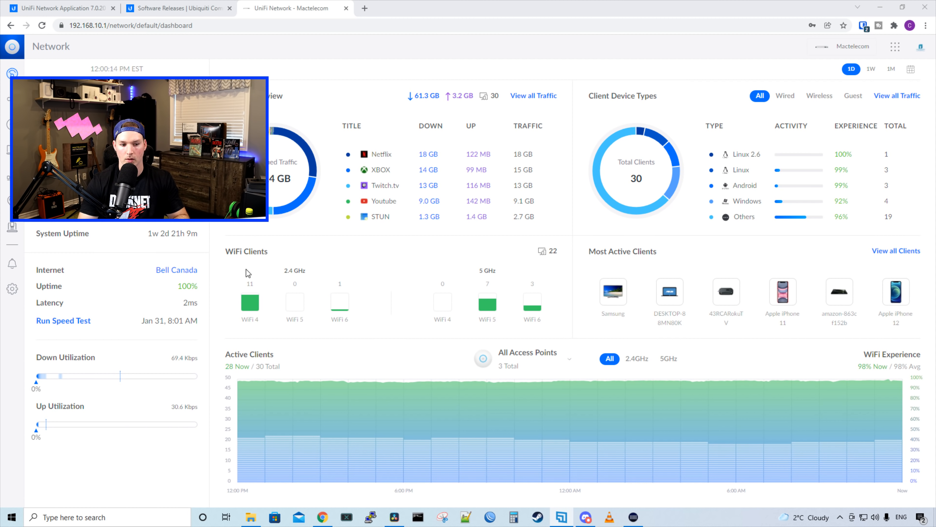
pyautogui.moveTo(247, 274)
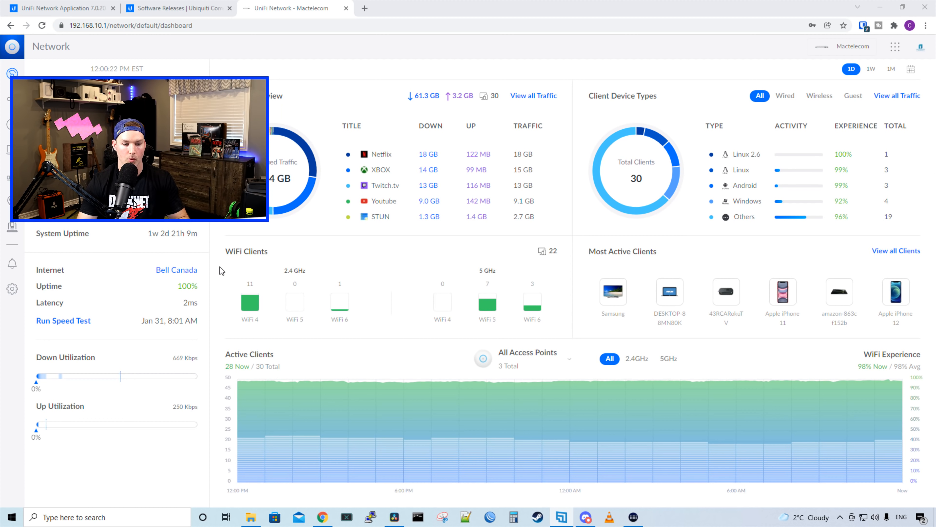
pyautogui.moveTo(299, 269)
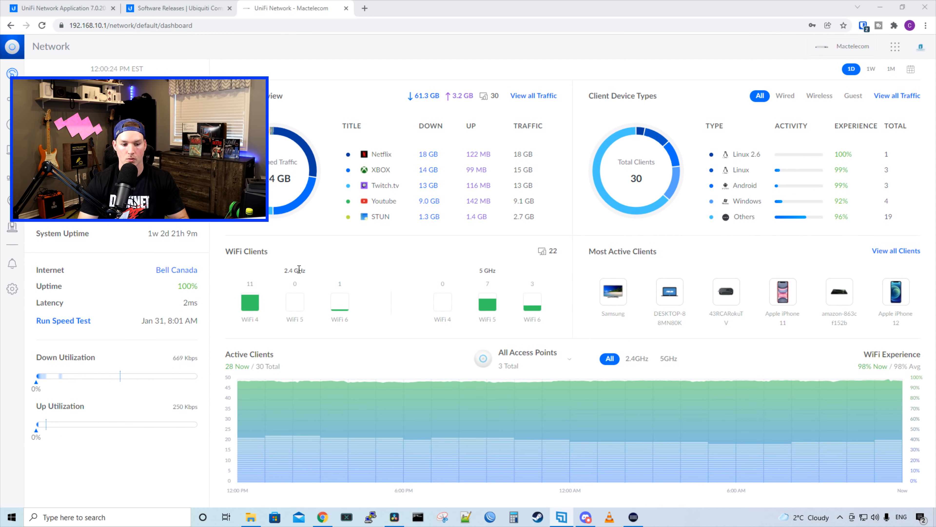
pyautogui.moveTo(271, 309)
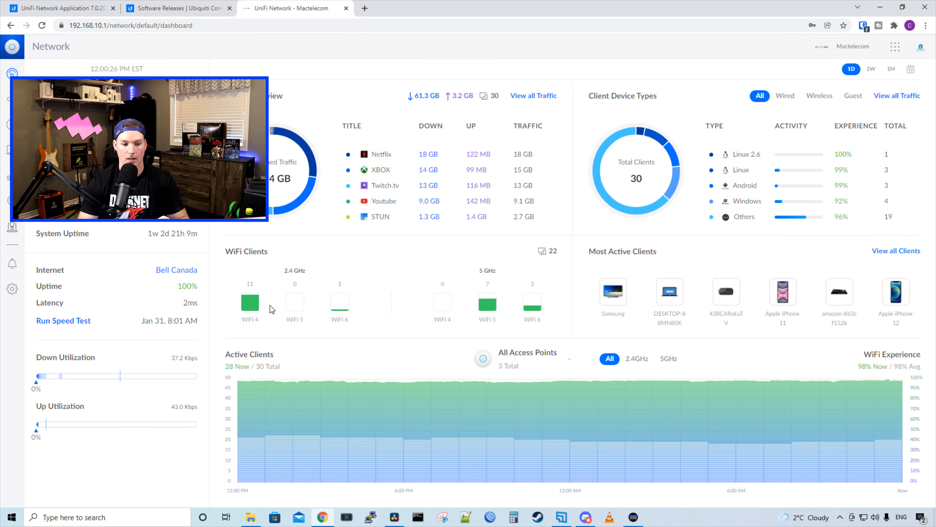
pyautogui.moveTo(320, 318)
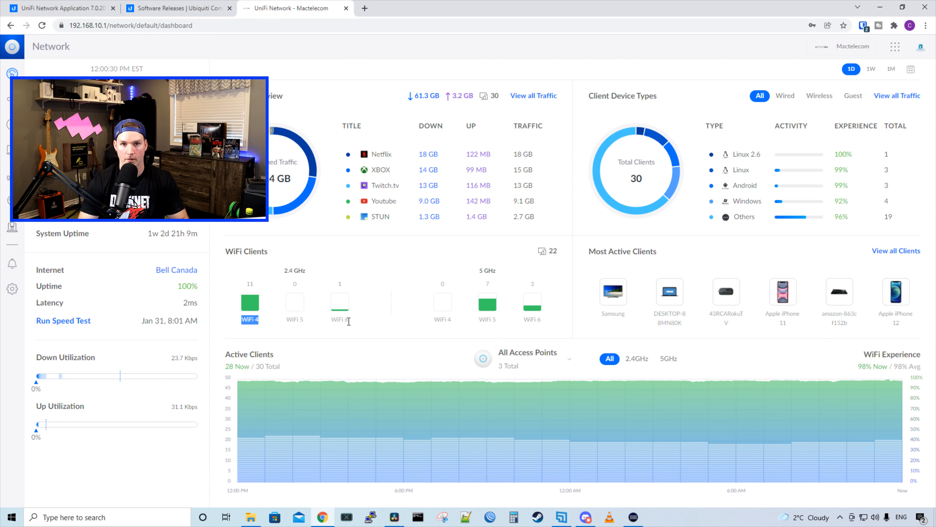
pyautogui.moveTo(512, 320)
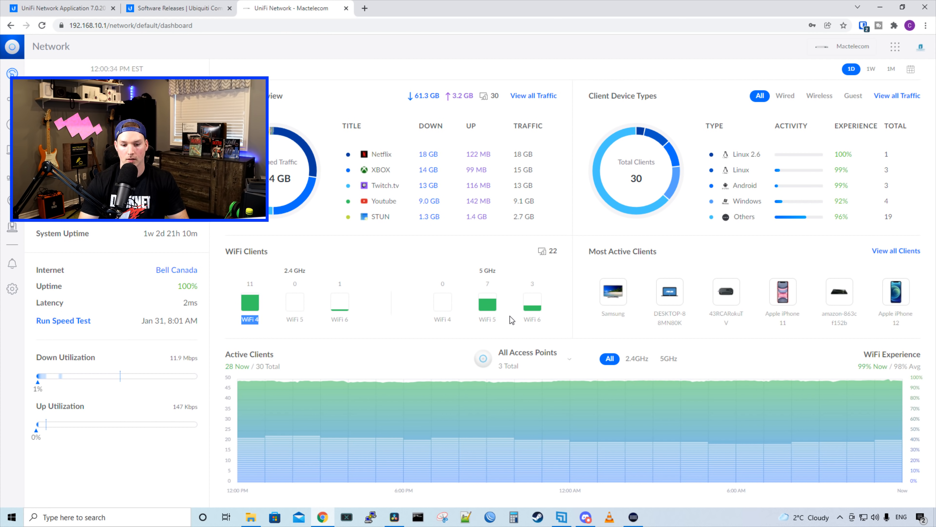
pyautogui.click(488, 319)
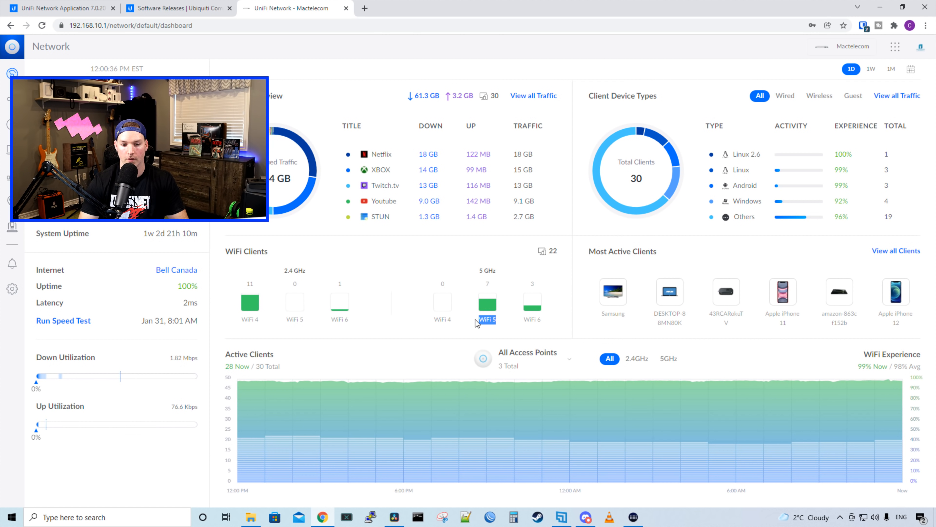
pyautogui.moveTo(543, 323)
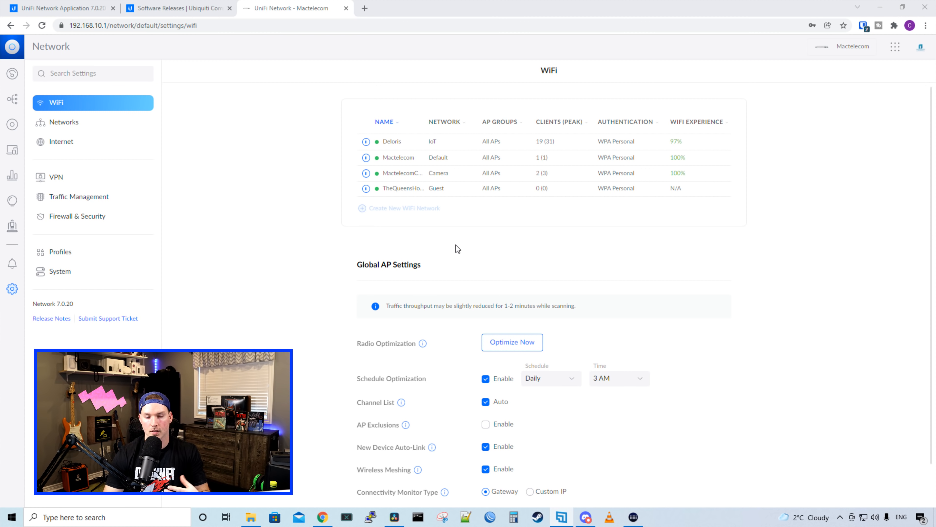
pyautogui.moveTo(429, 191)
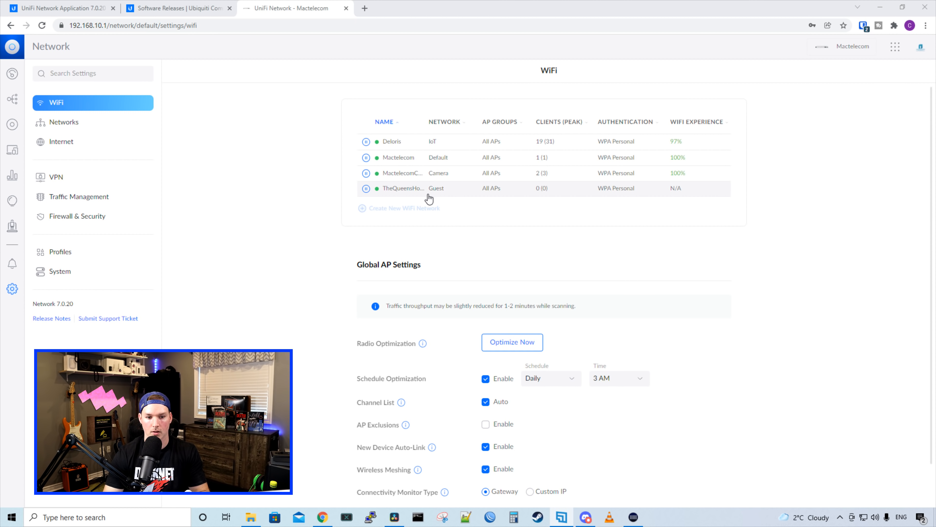
pyautogui.moveTo(412, 165)
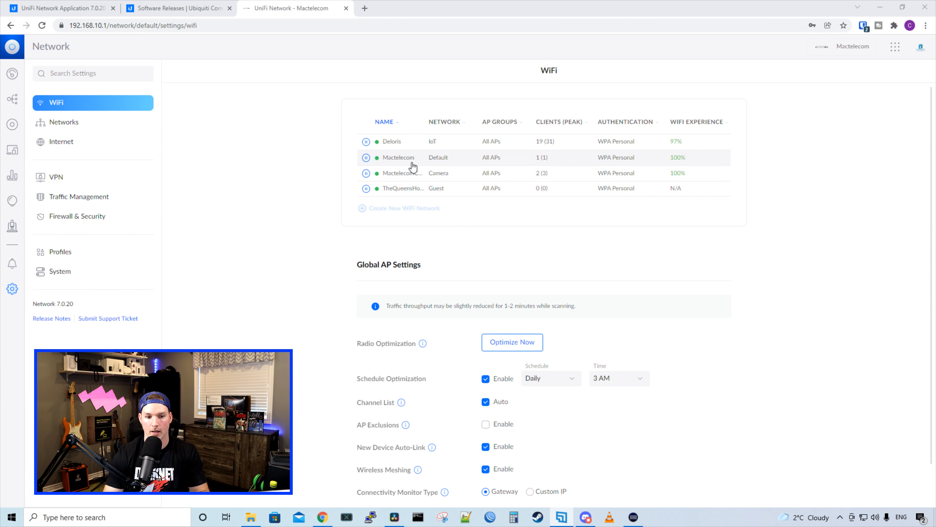
pyautogui.moveTo(365, 145)
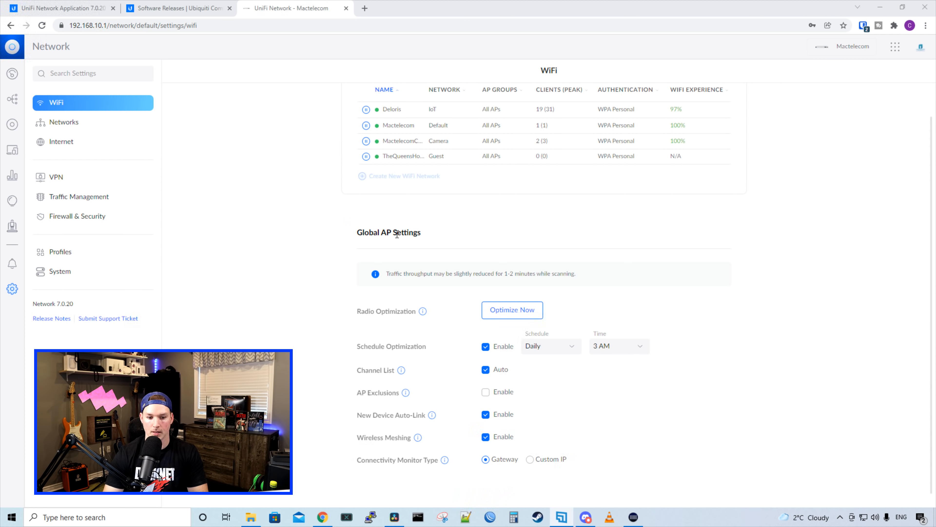
pyautogui.moveTo(444, 301)
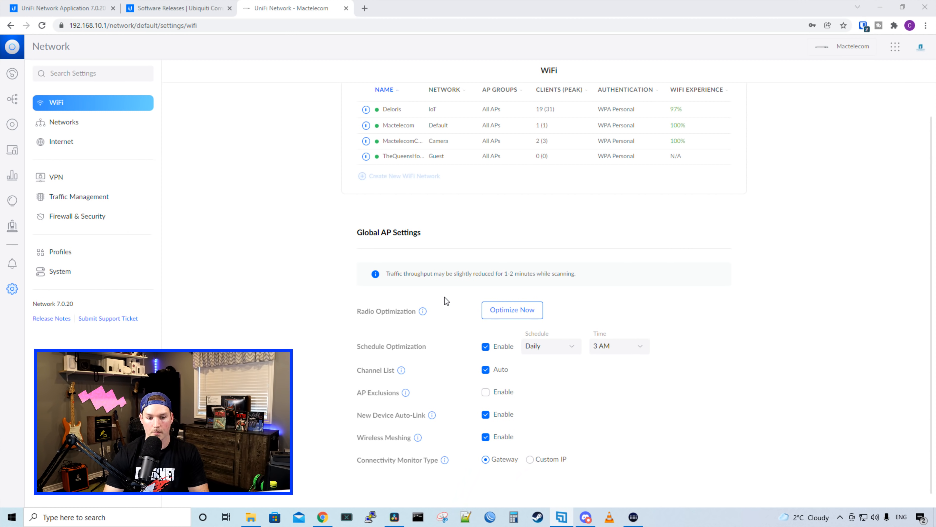
pyautogui.moveTo(543, 274)
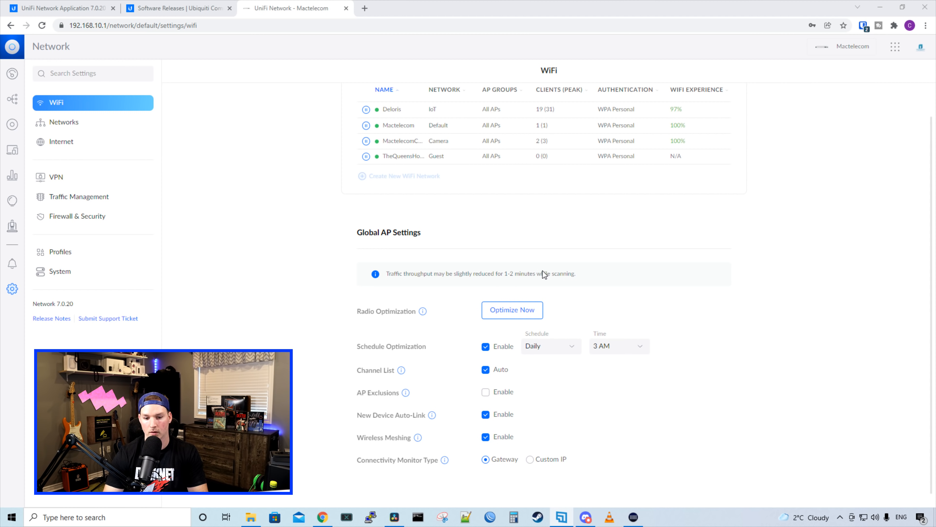
pyautogui.moveTo(423, 311)
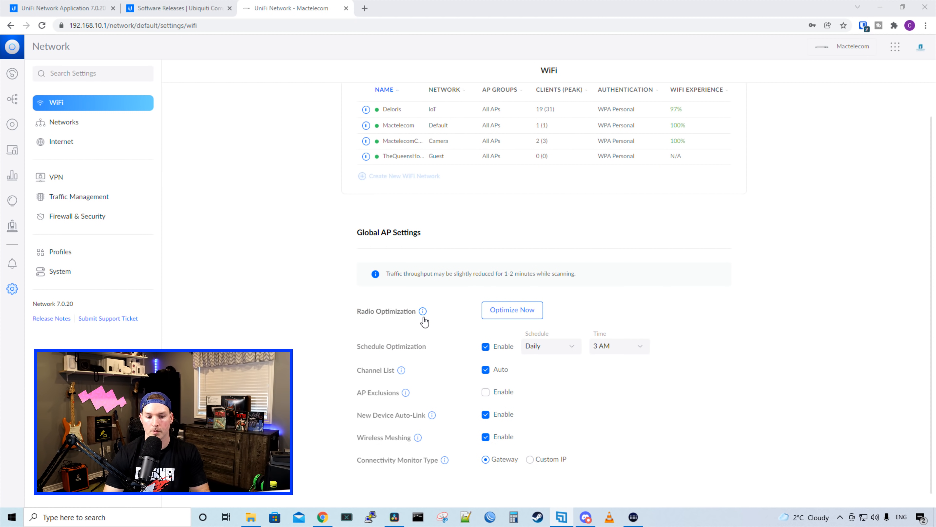
pyautogui.moveTo(423, 311)
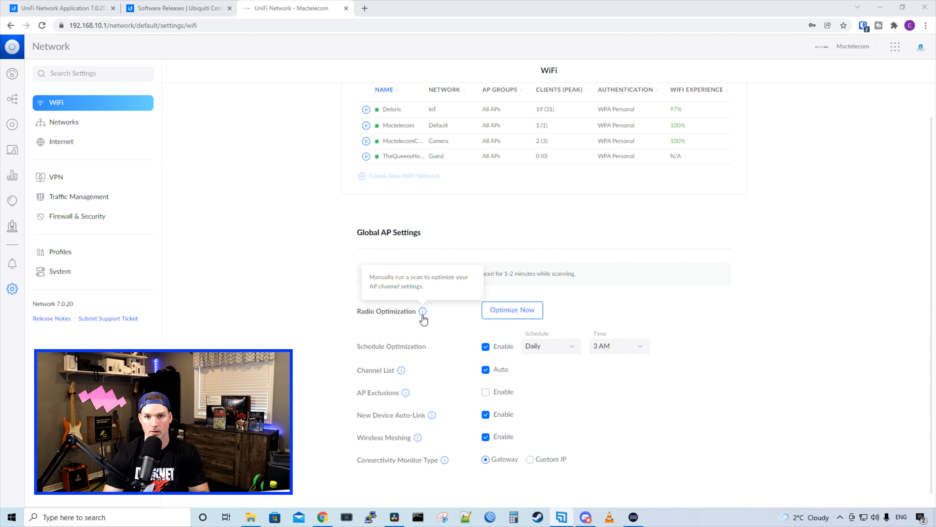
pyautogui.moveTo(446, 335)
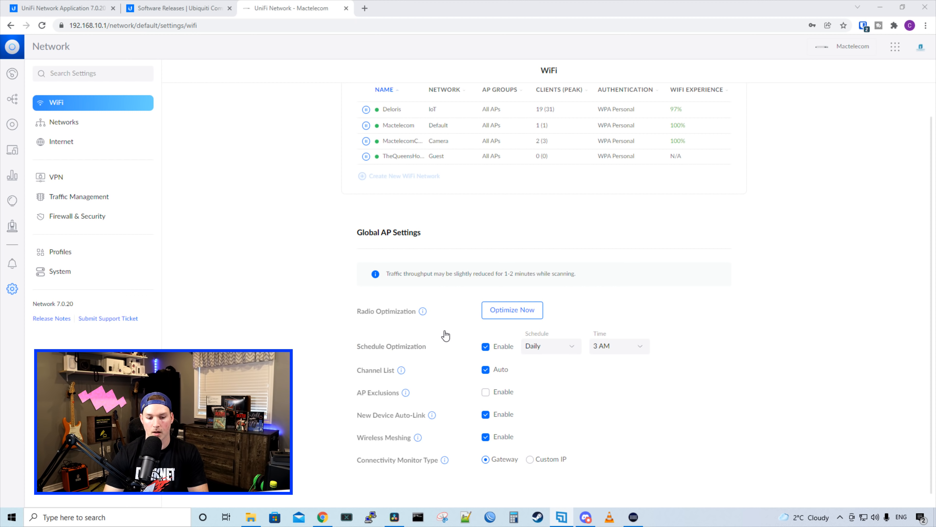
pyautogui.moveTo(434, 385)
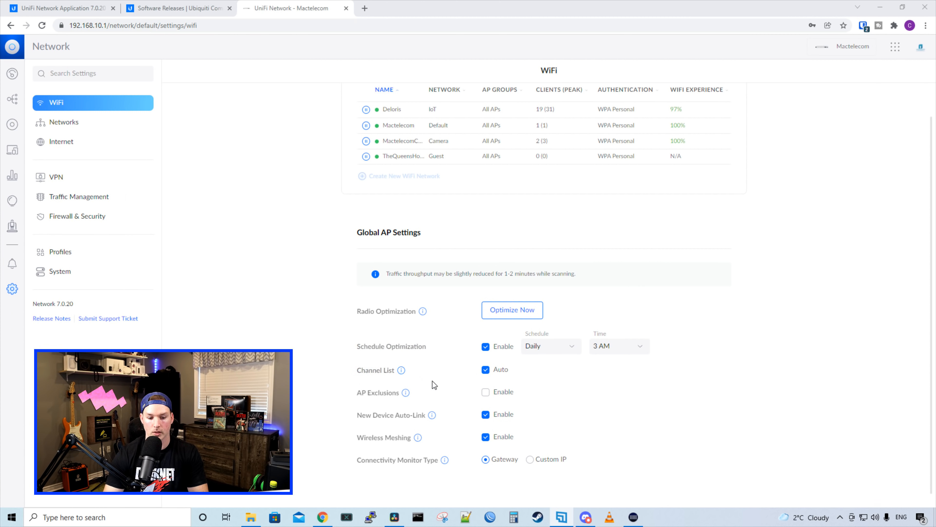
pyautogui.moveTo(405, 423)
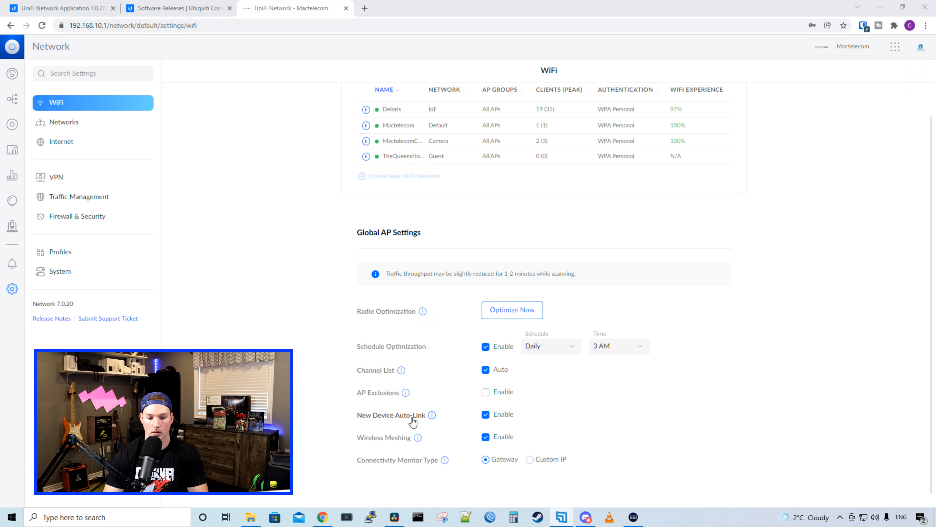
pyautogui.moveTo(468, 428)
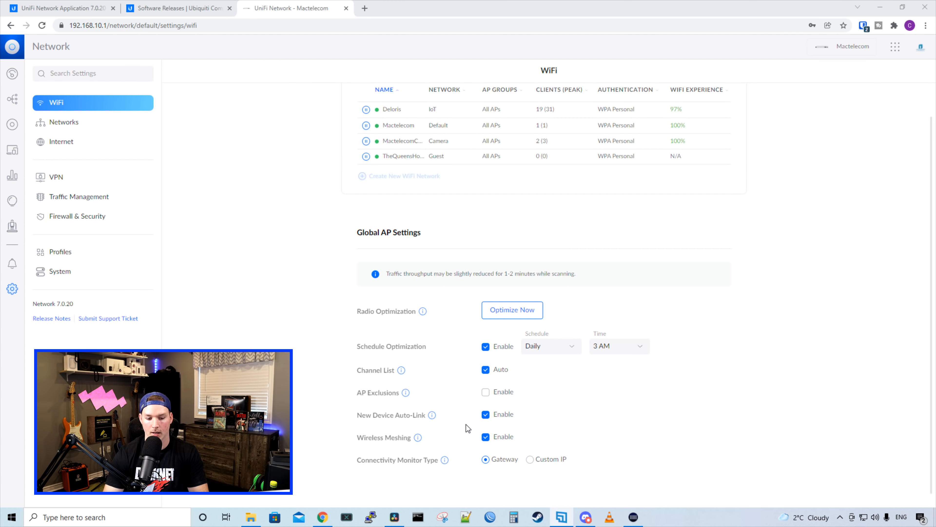
pyautogui.moveTo(420, 471)
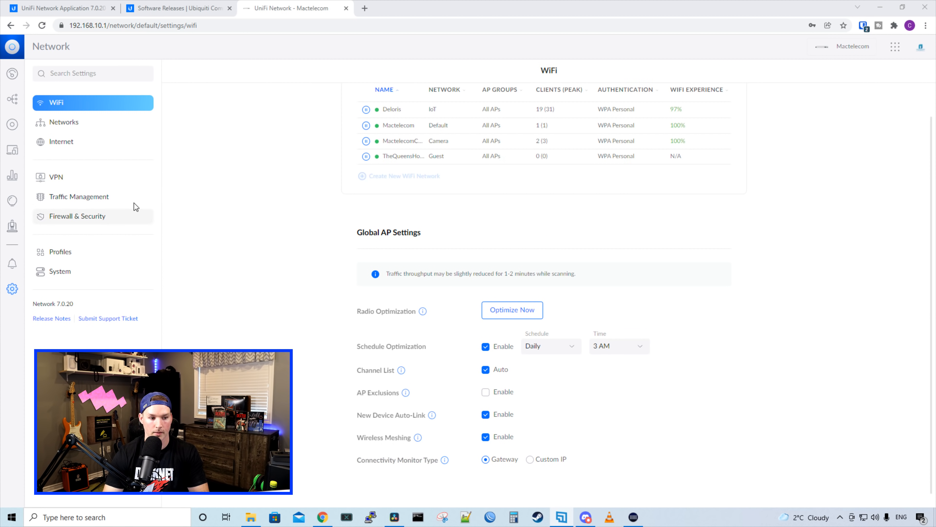
# Show the Networks list with subnets and IP leases from the settings sidebar
pyautogui.click(63, 122)
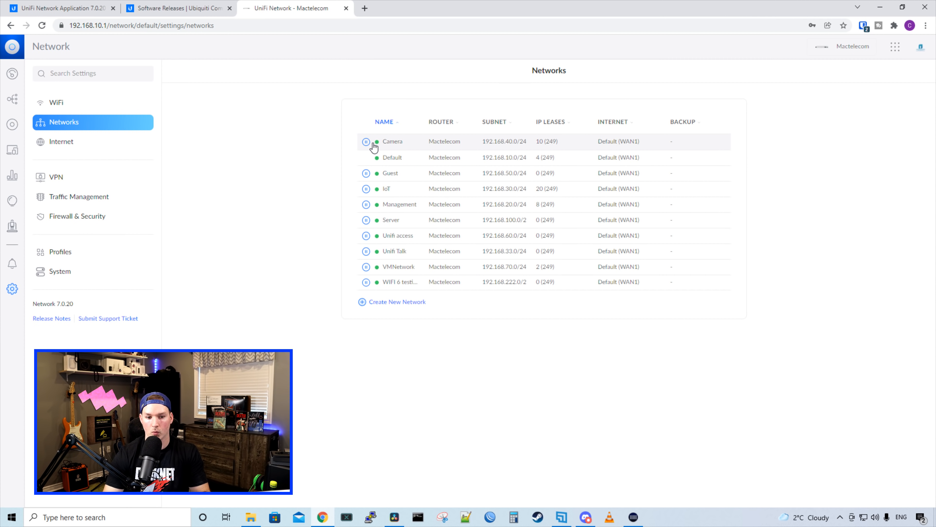
pyautogui.moveTo(367, 285)
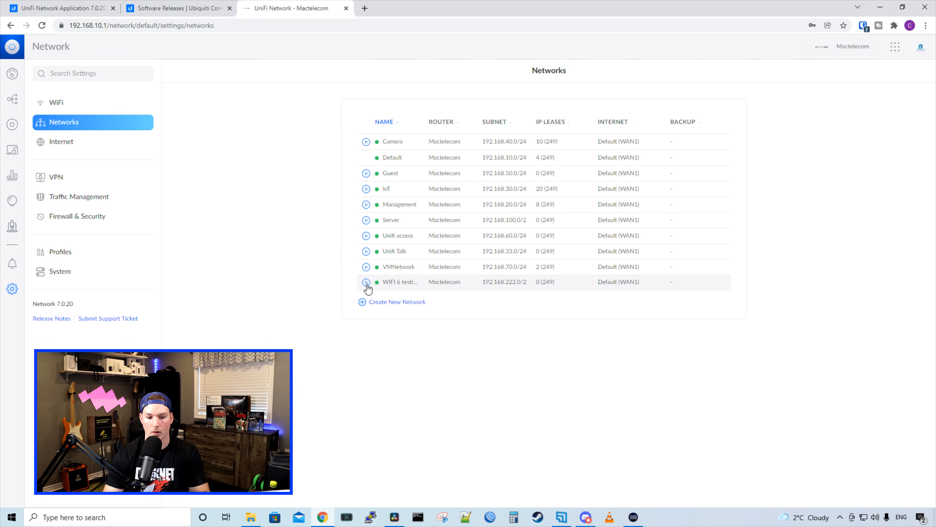
pyautogui.moveTo(481, 324)
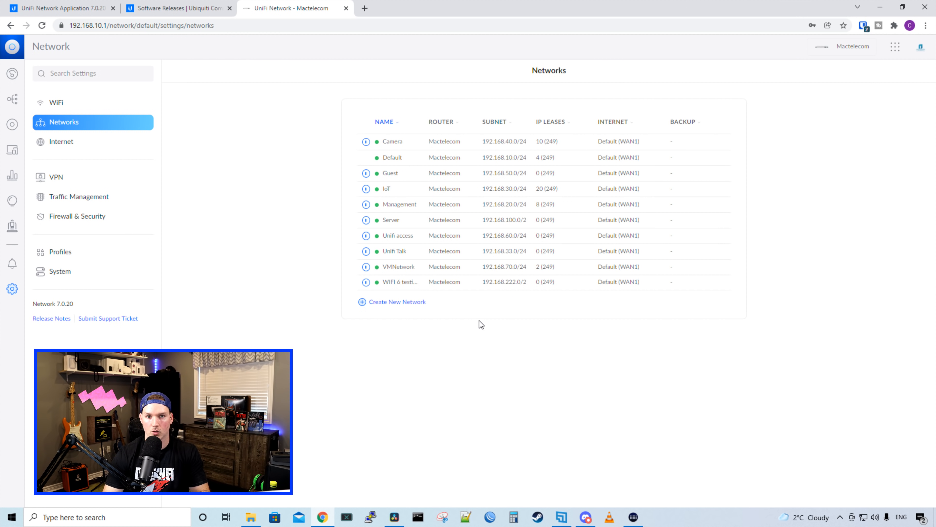
pyautogui.moveTo(444, 307)
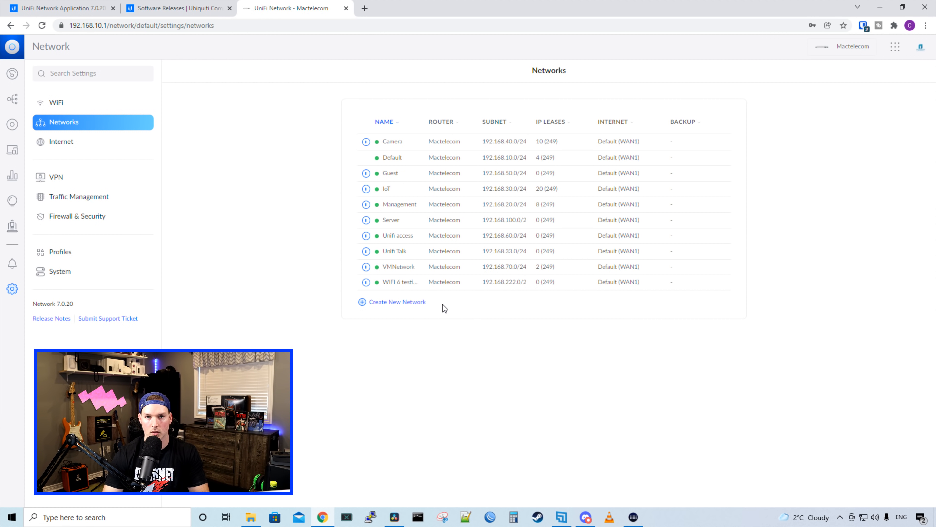
# Start creating a new network from the Networks page
pyautogui.click(396, 301)
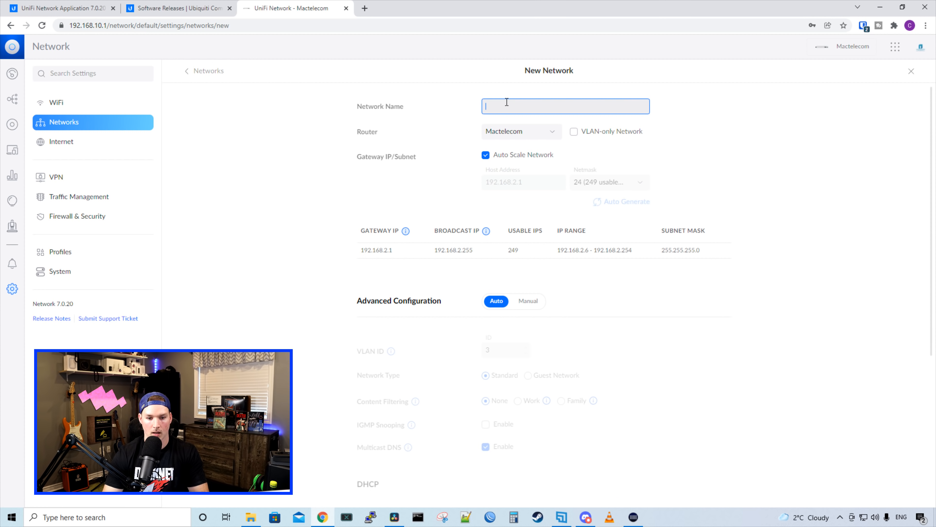
# Name the new network 7.0.20 and leave VLAN-only off so it stays routed
pyautogui.write('7.0.2')
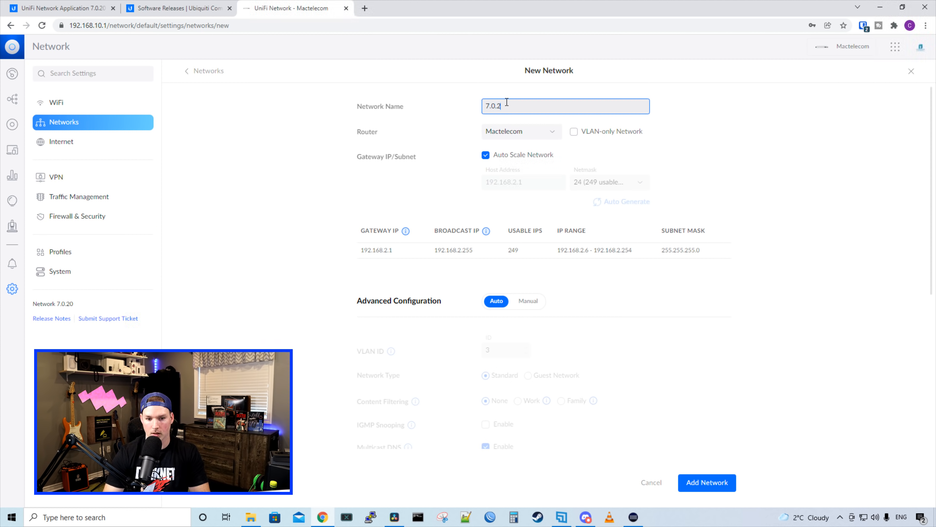
pyautogui.write('0')
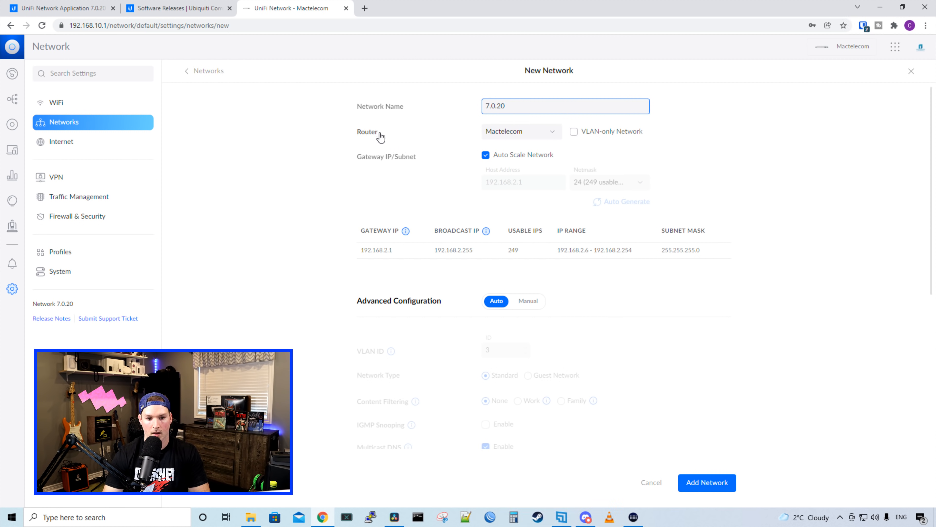
pyautogui.moveTo(502, 135)
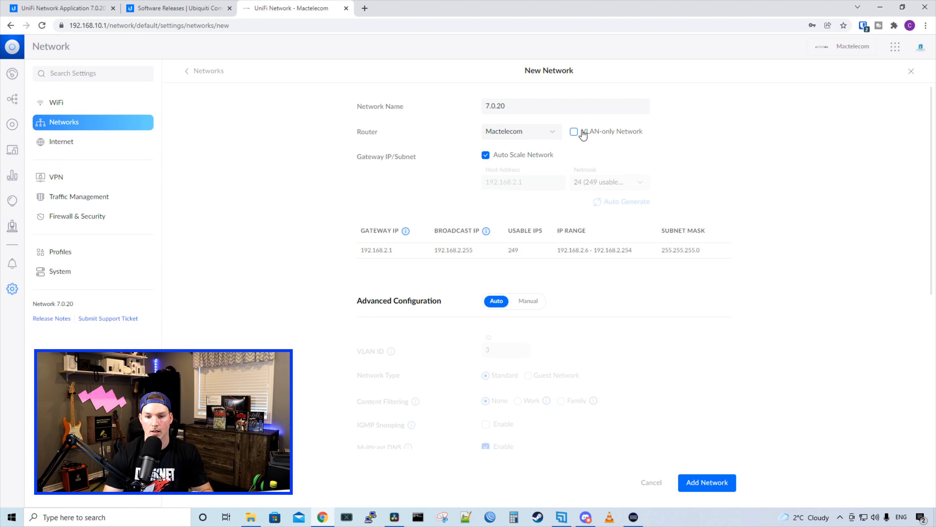
pyautogui.click(574, 132)
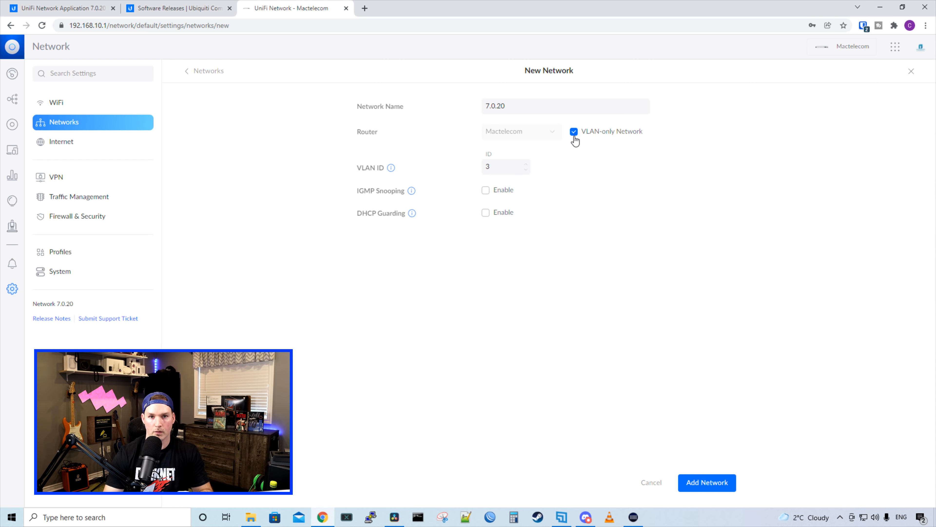
pyautogui.moveTo(574, 140)
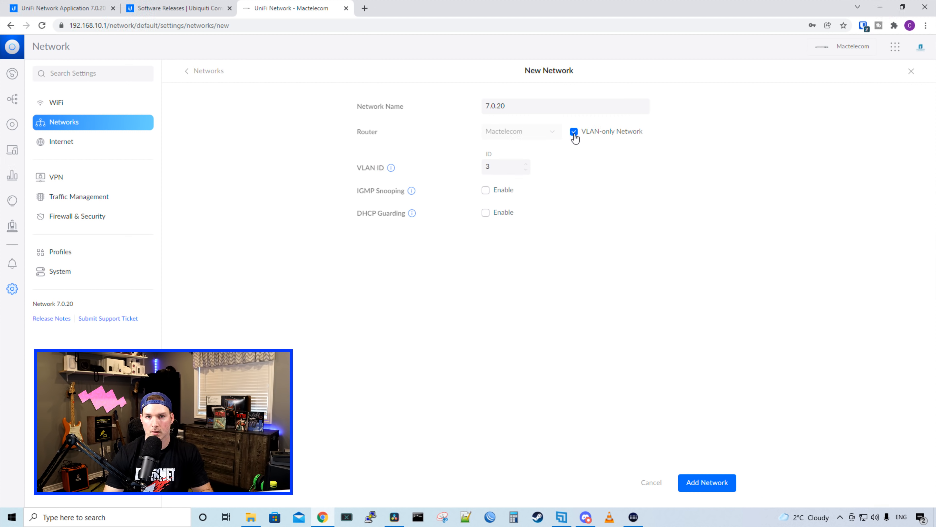
pyautogui.moveTo(549, 138)
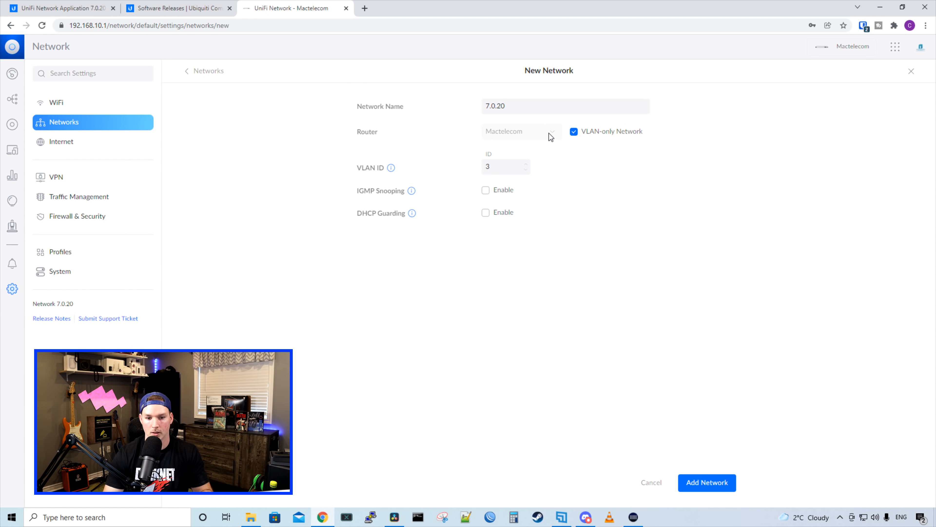
pyautogui.click(573, 131)
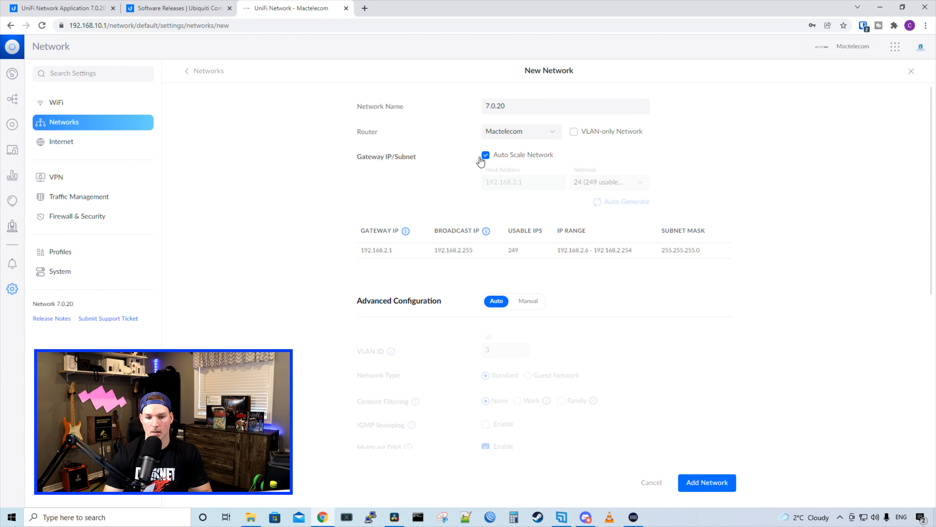
# Turn off Auto Scale Network, keeping 192.168.2.1 with a /24 netmask, and review the DHCP range
pyautogui.click(484, 154)
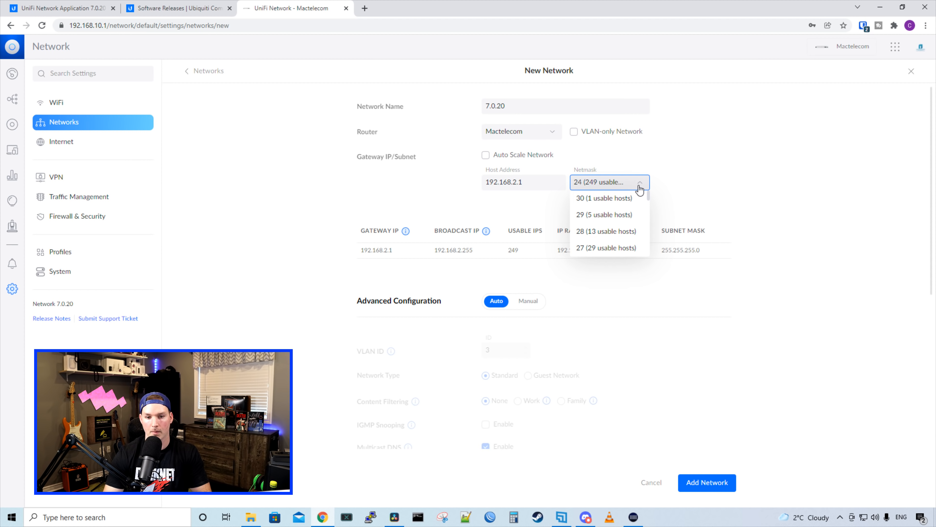
pyautogui.moveTo(606, 197)
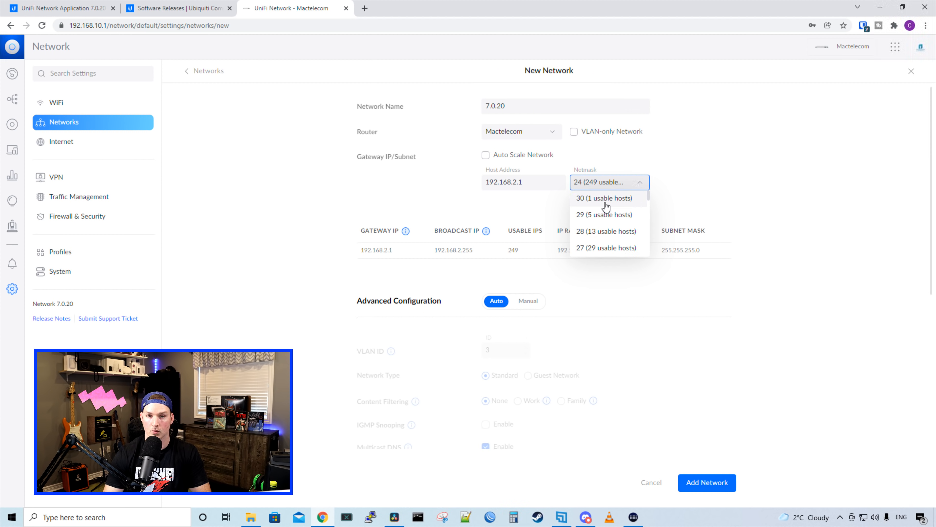
pyautogui.moveTo(610, 233)
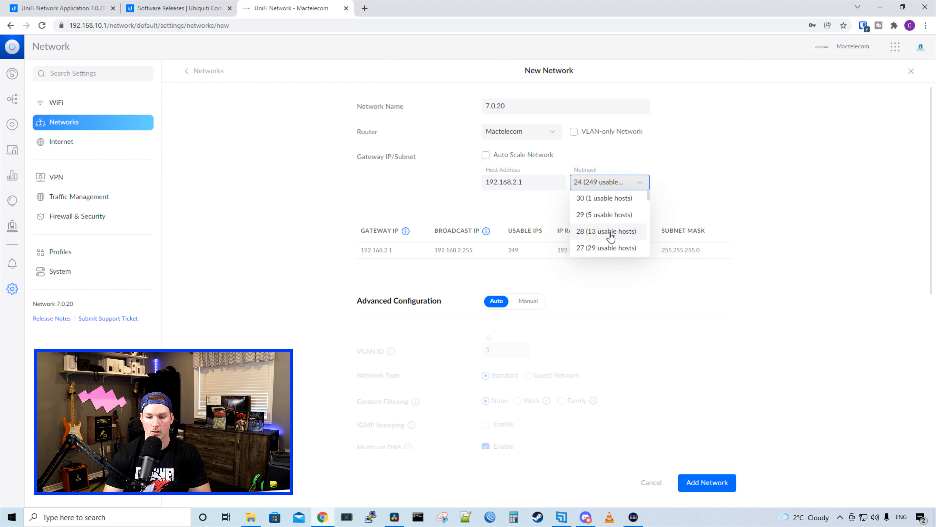
pyautogui.scroll(-3)
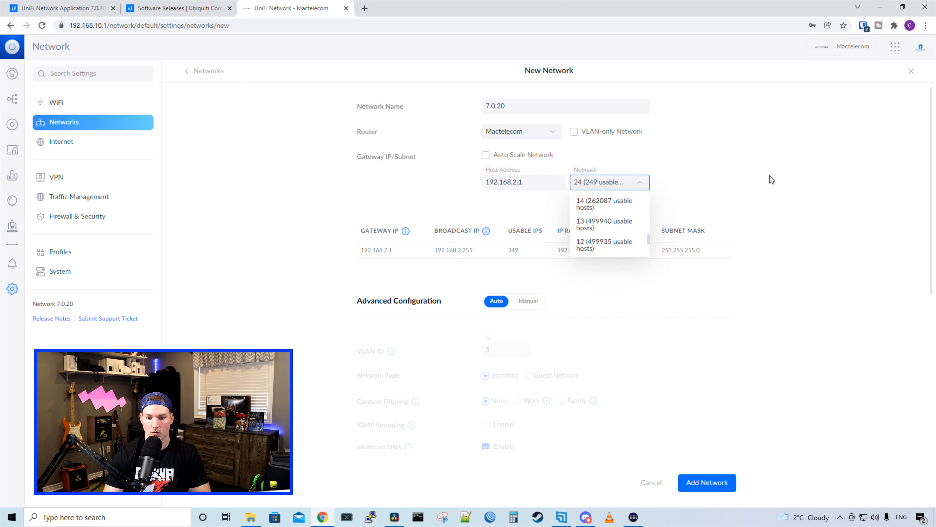
pyautogui.scroll(-3)
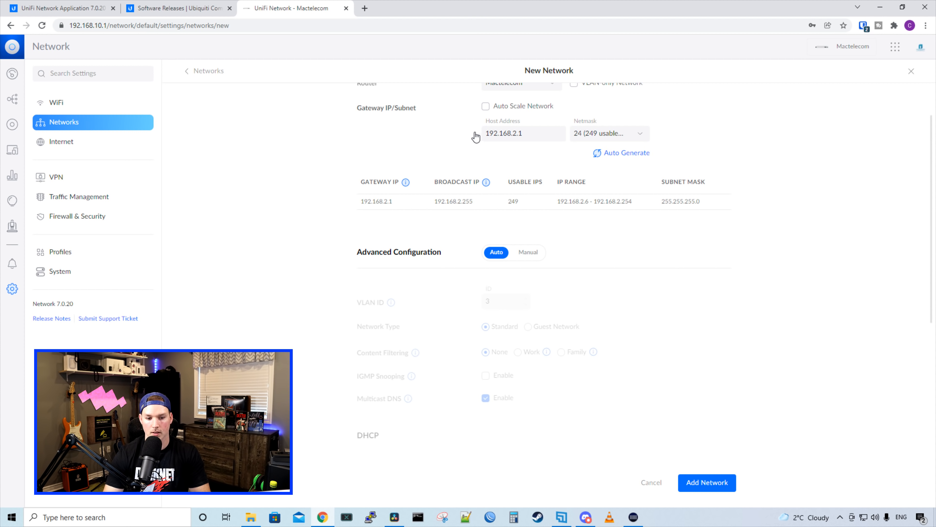
pyautogui.moveTo(356, 208)
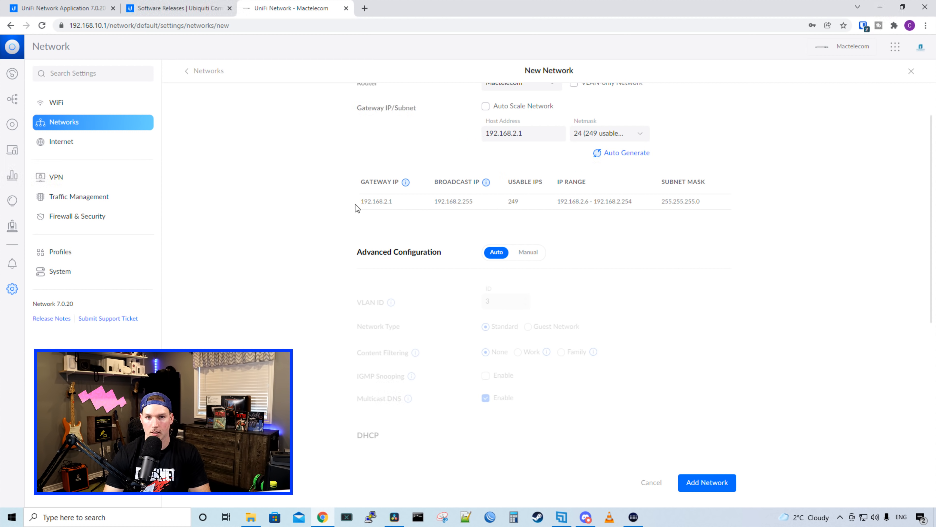
pyautogui.moveTo(506, 185)
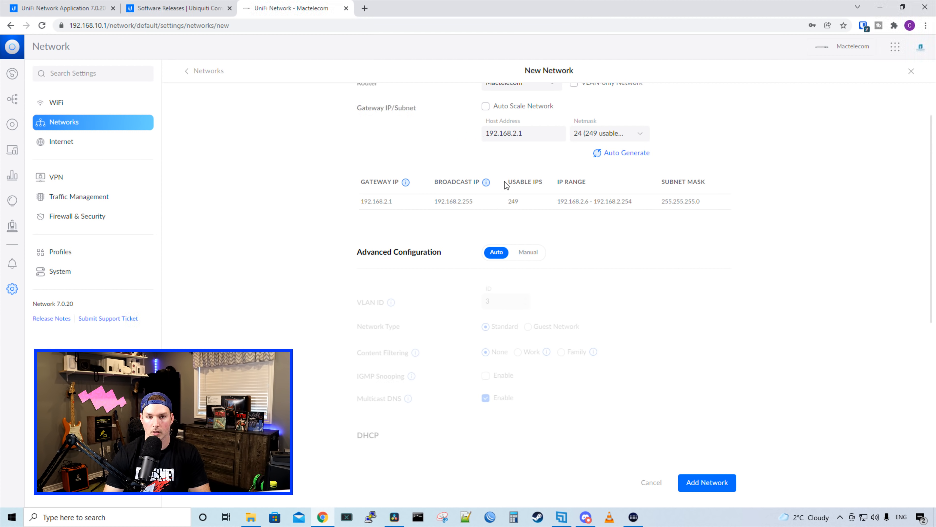
pyautogui.moveTo(556, 218)
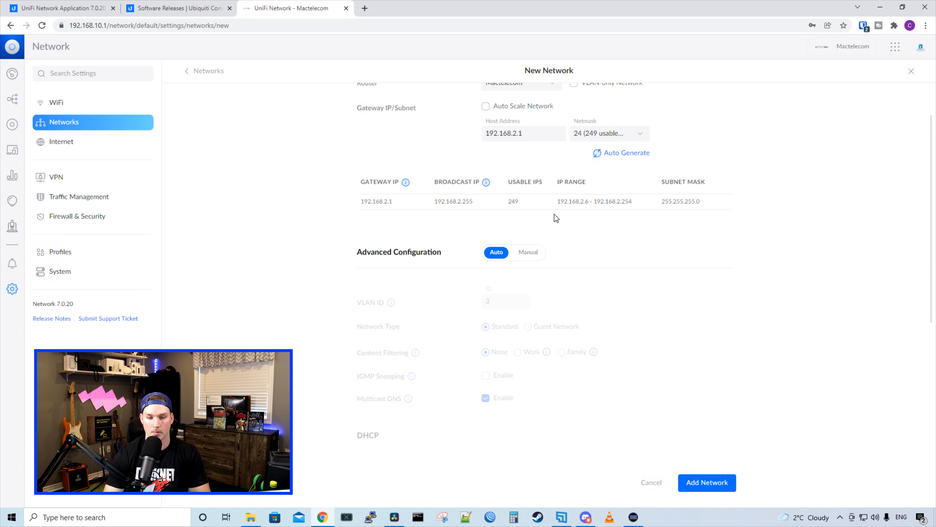
pyautogui.moveTo(696, 212)
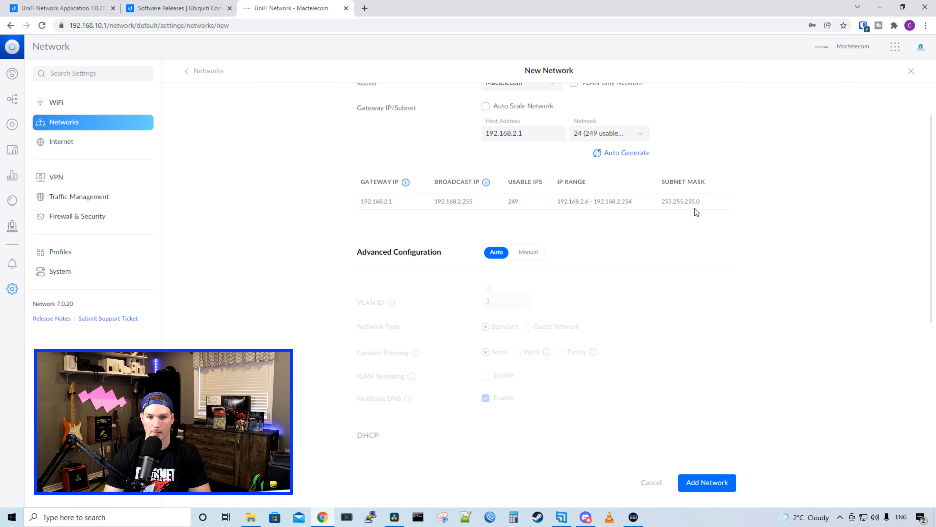
pyautogui.scroll(-3)
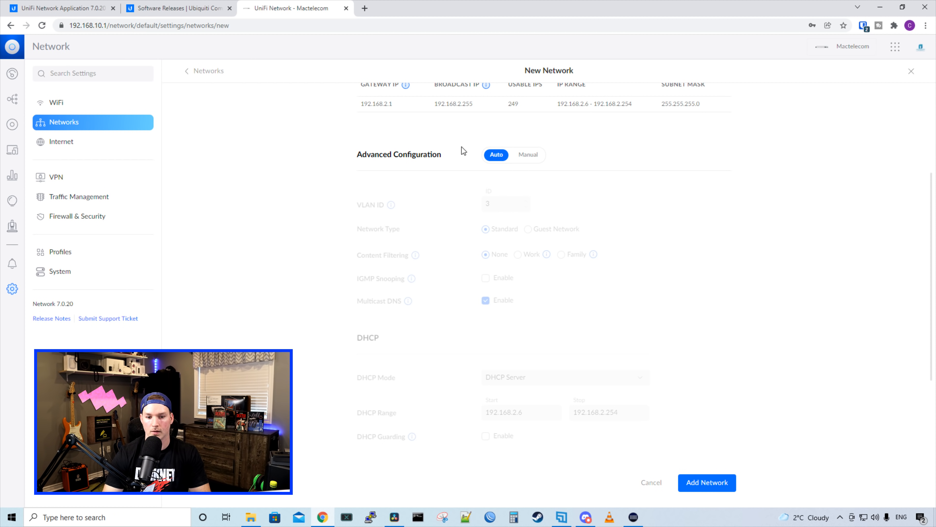
pyautogui.moveTo(490, 166)
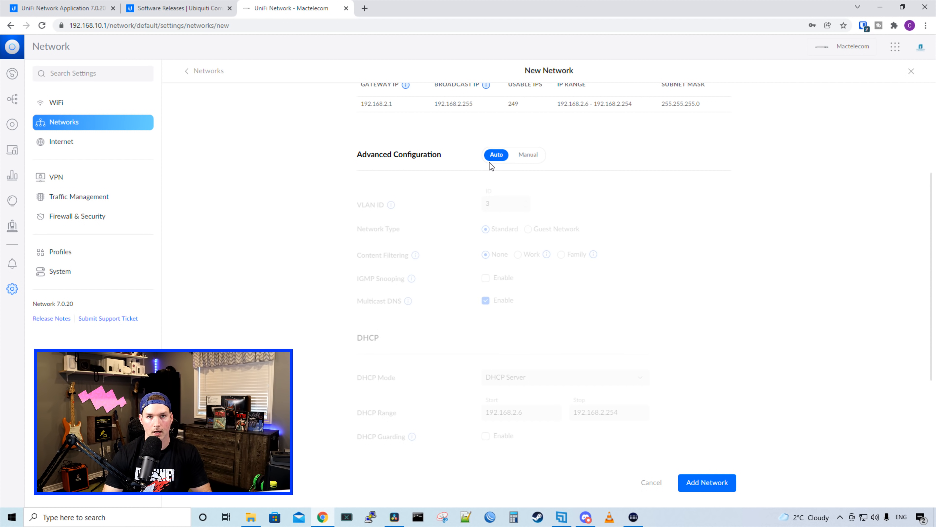
# Switch advanced configuration to manual and review VLAN, DHCP server and IPv6 options
pyautogui.click(528, 155)
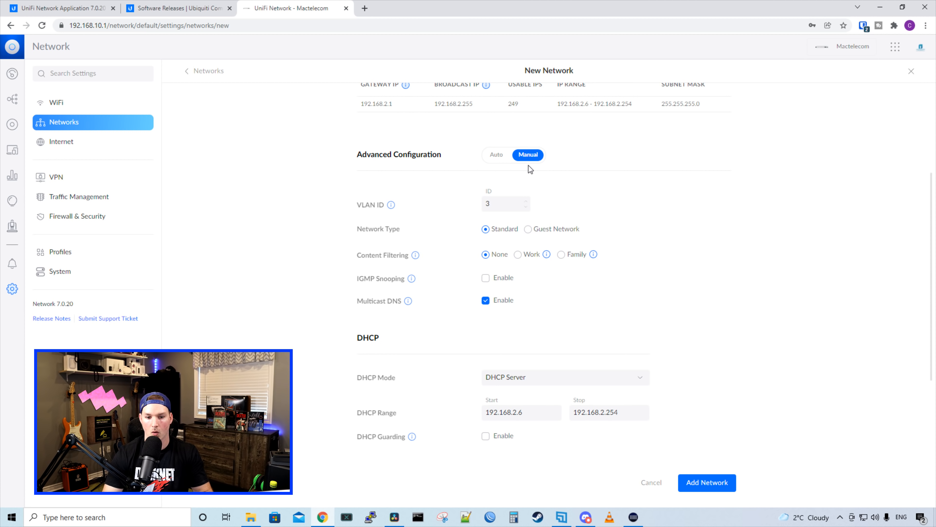
pyautogui.click(506, 204)
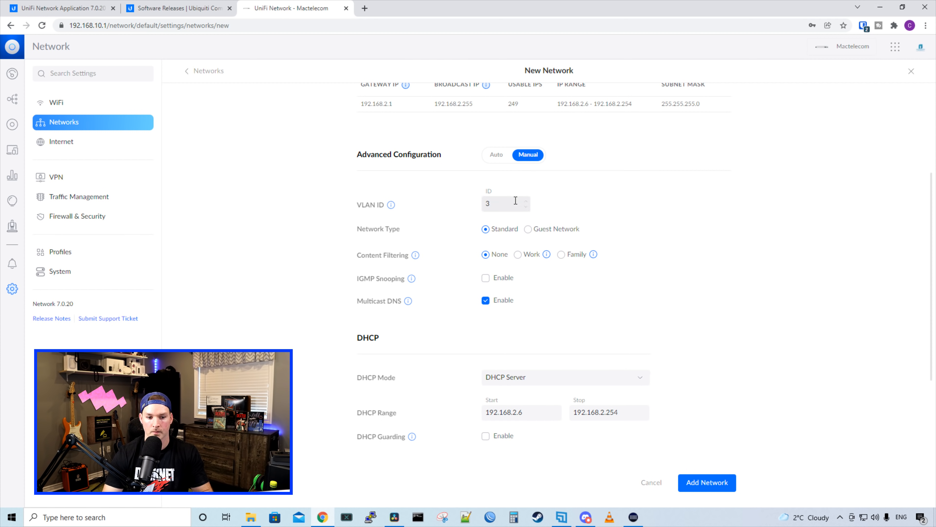
pyautogui.moveTo(495, 216)
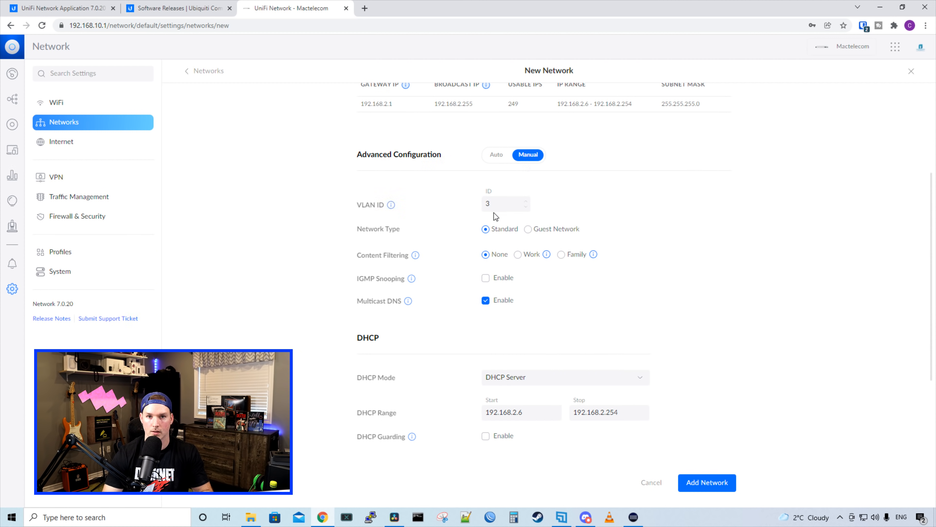
pyautogui.moveTo(389, 230)
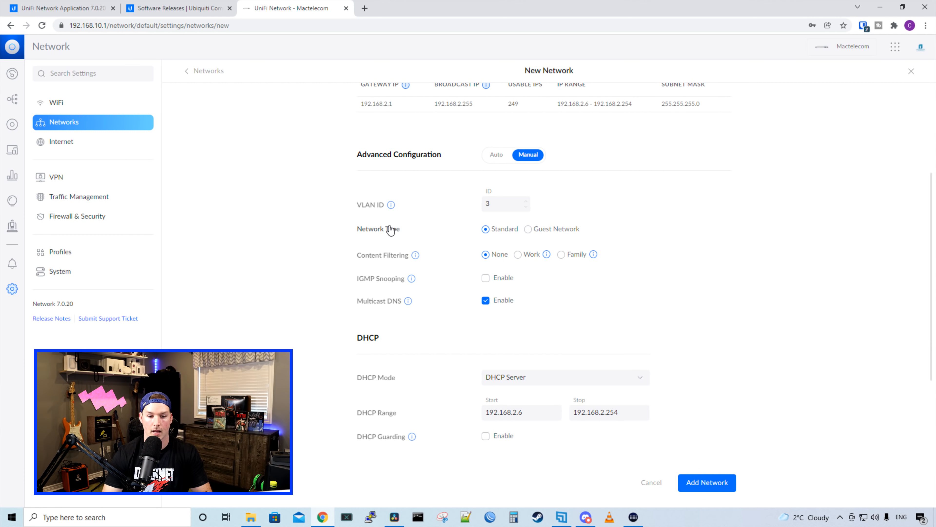
pyautogui.moveTo(527, 241)
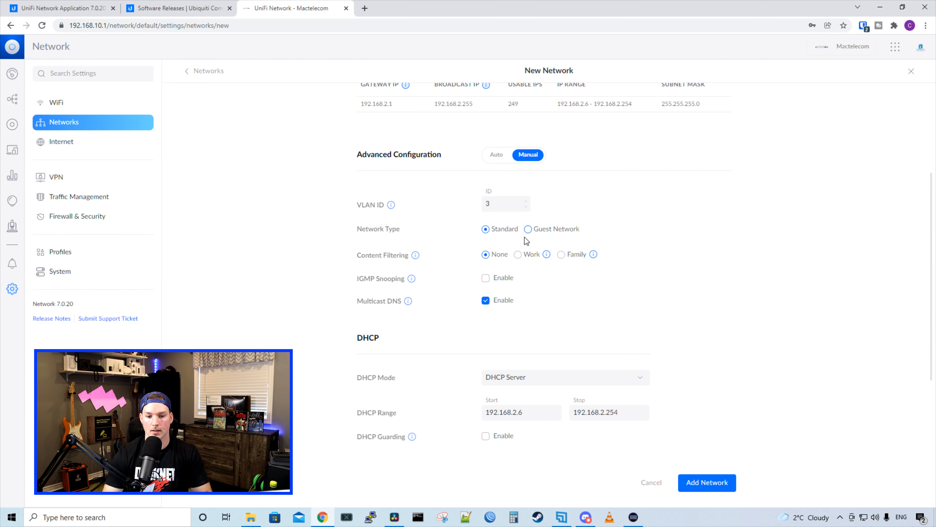
pyautogui.moveTo(476, 235)
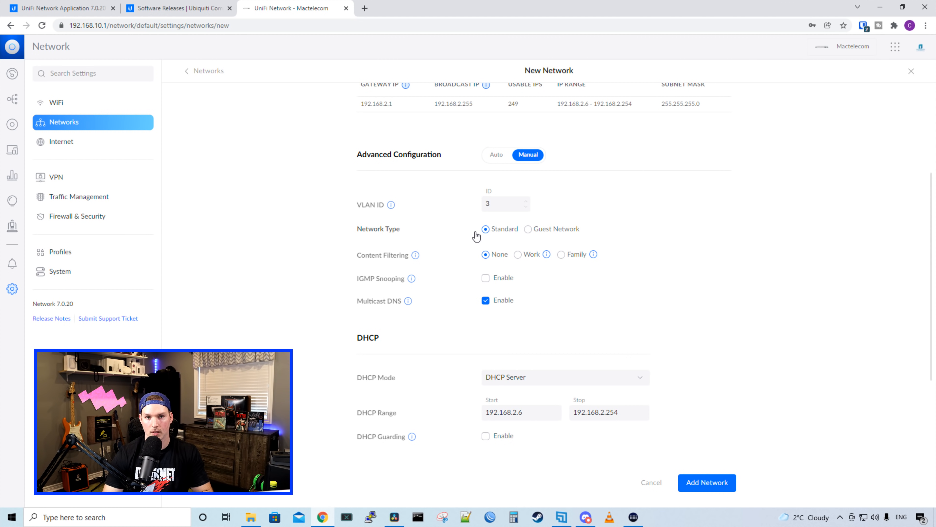
pyautogui.moveTo(610, 234)
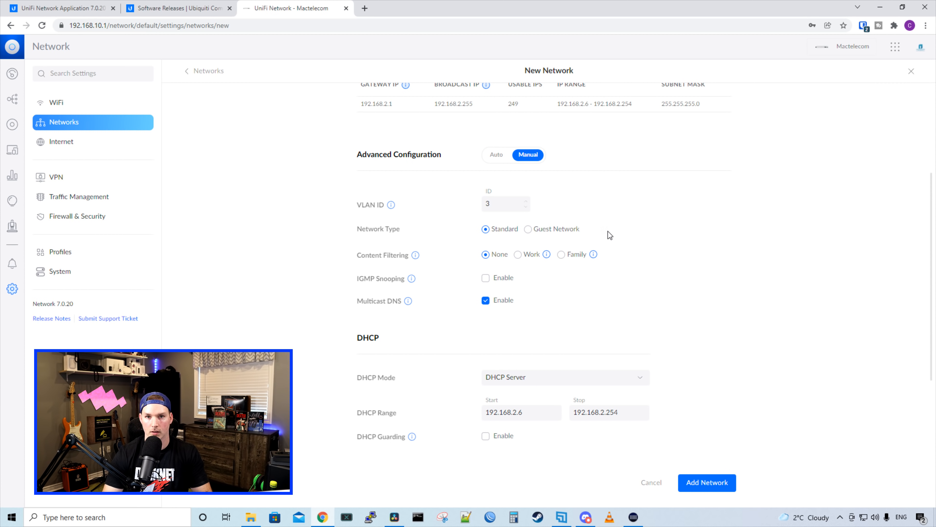
pyautogui.moveTo(541, 250)
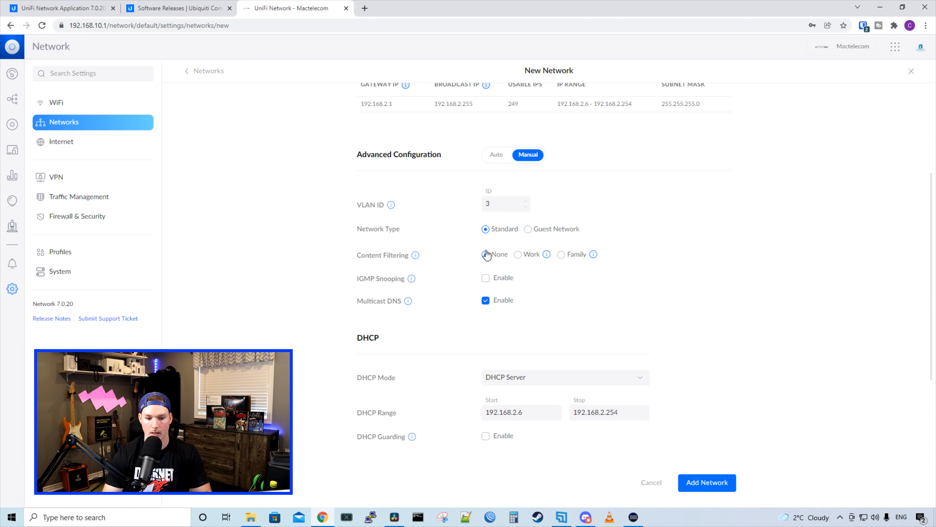
pyautogui.click(486, 254)
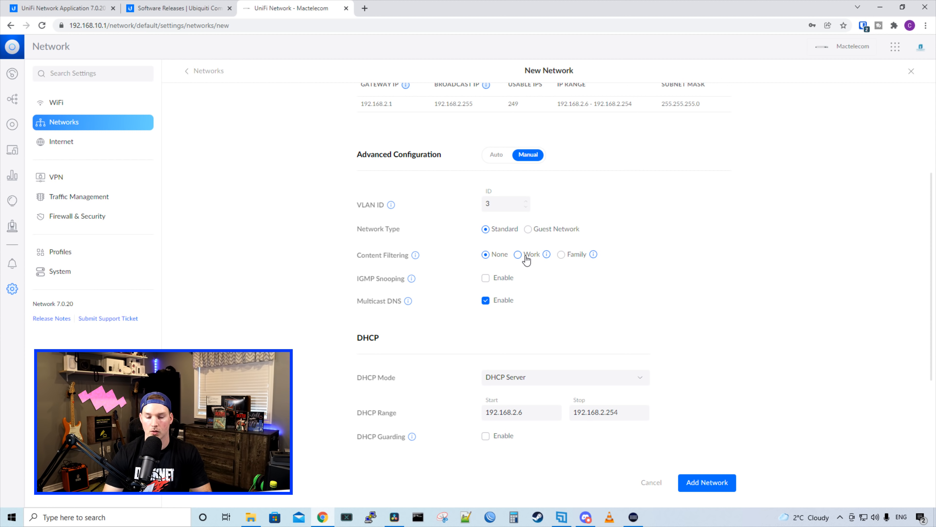
pyautogui.moveTo(381, 292)
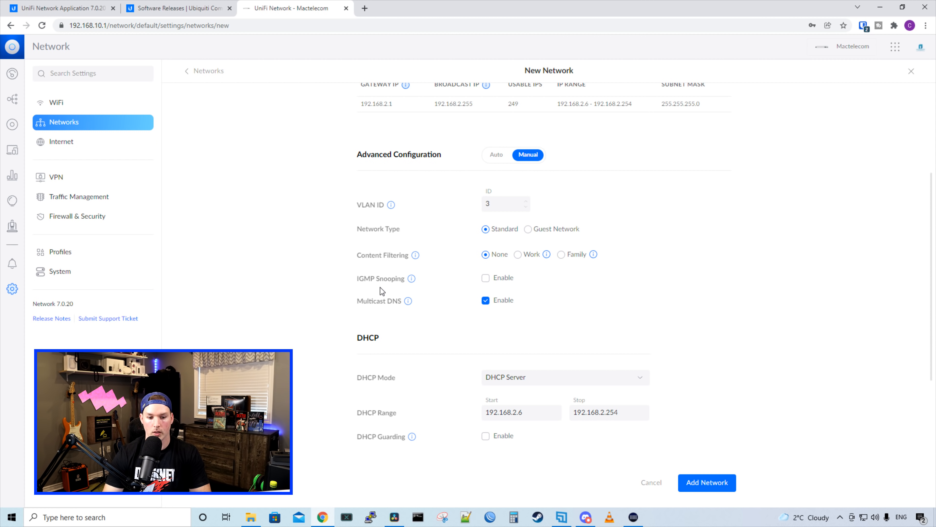
pyautogui.moveTo(423, 287)
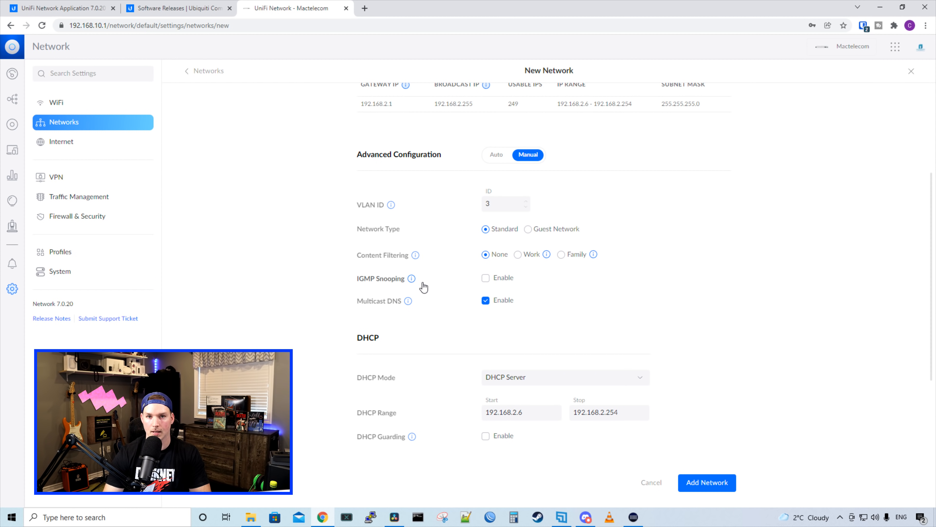
pyautogui.scroll(-3)
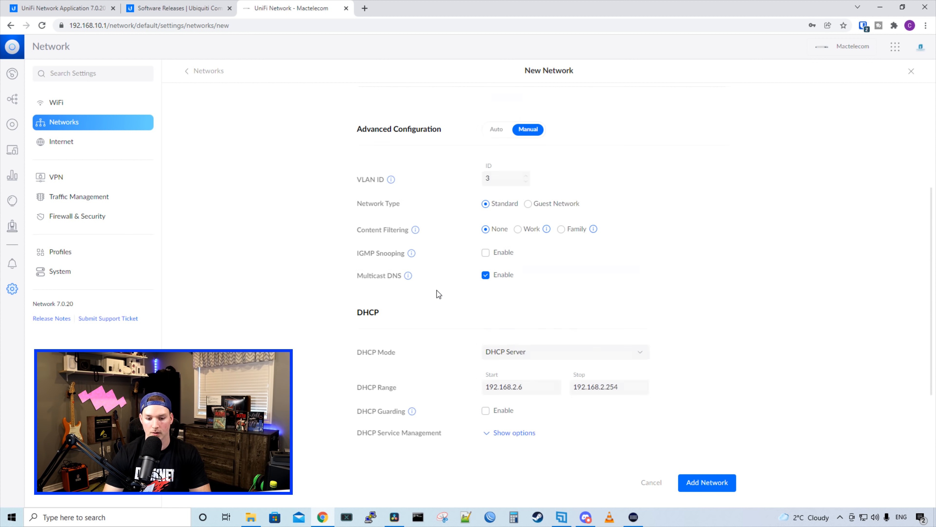
pyautogui.scroll(-3)
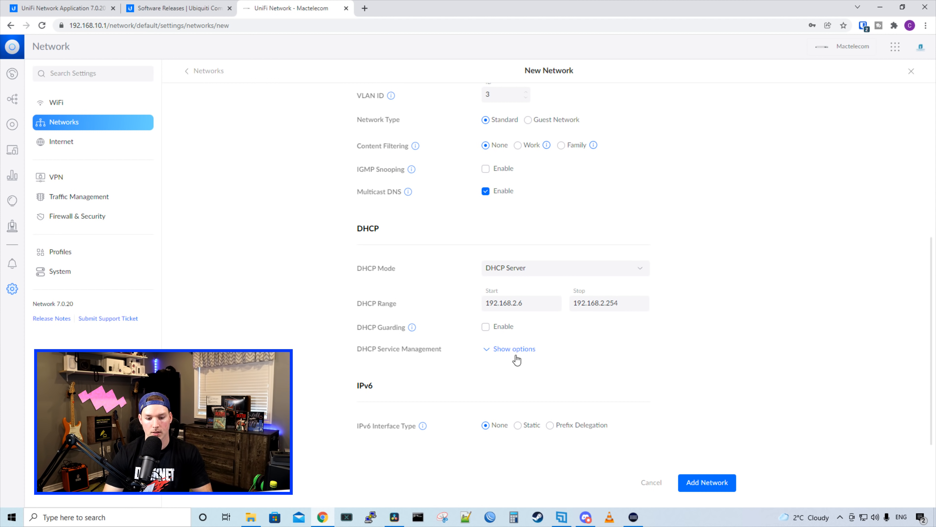
pyautogui.moveTo(665, 482)
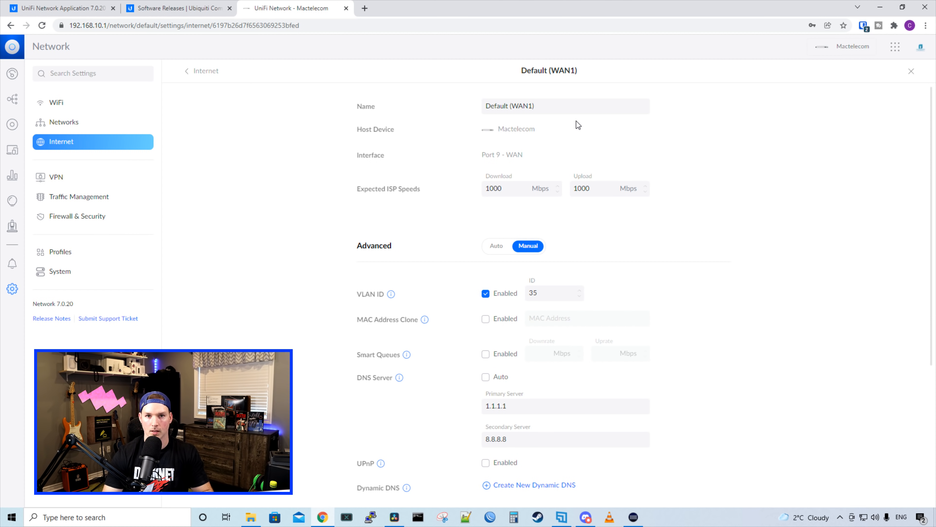
# Review the Default (WAN1) connection's advanced settings: VLAN 35, DNS 1.1.1.1/8.8.8.8, PPPoE
pyautogui.click(565, 105)
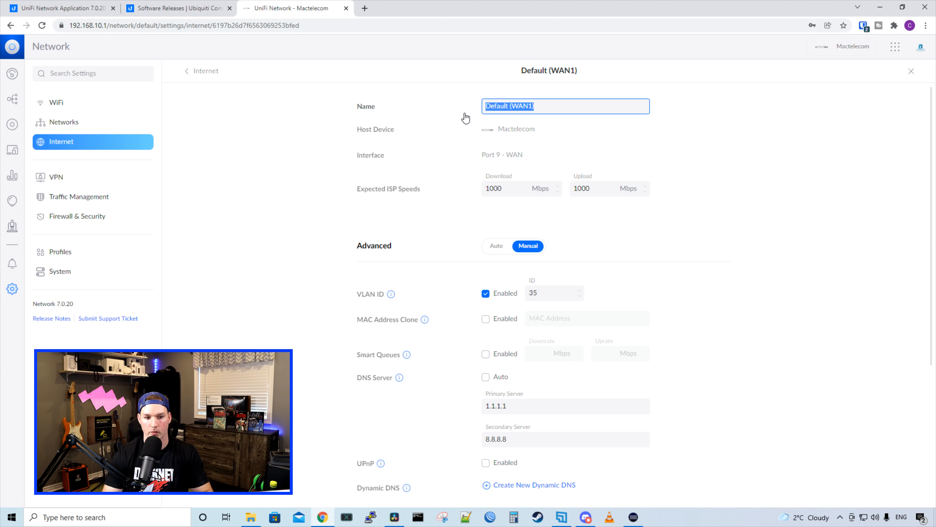
pyautogui.moveTo(402, 158)
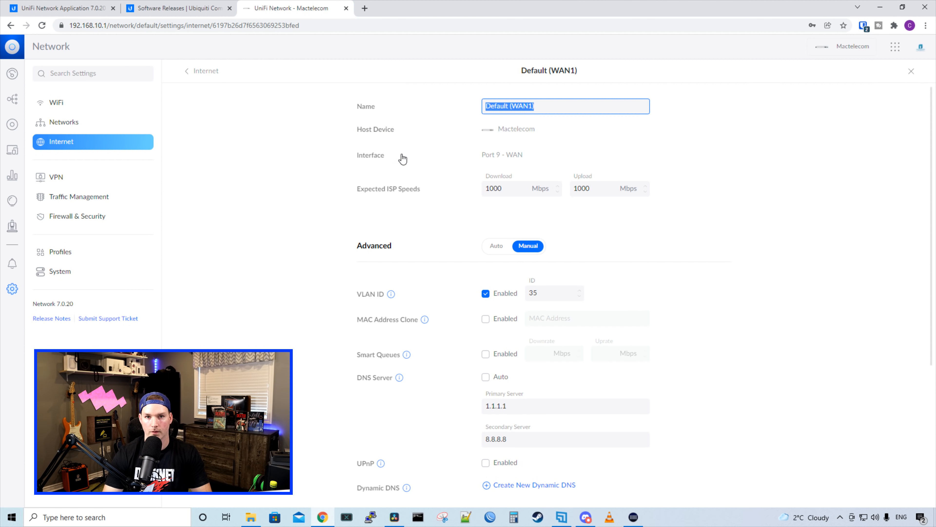
pyautogui.moveTo(508, 156)
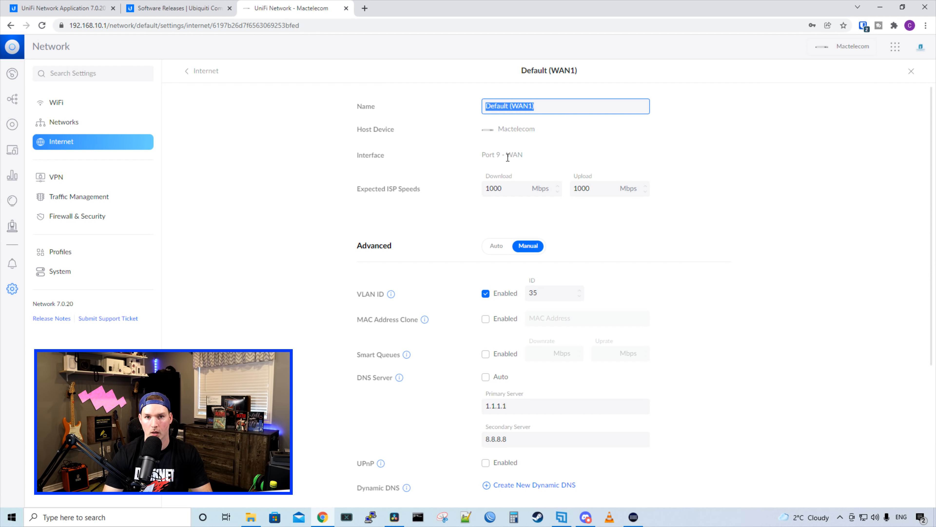
pyautogui.moveTo(369, 197)
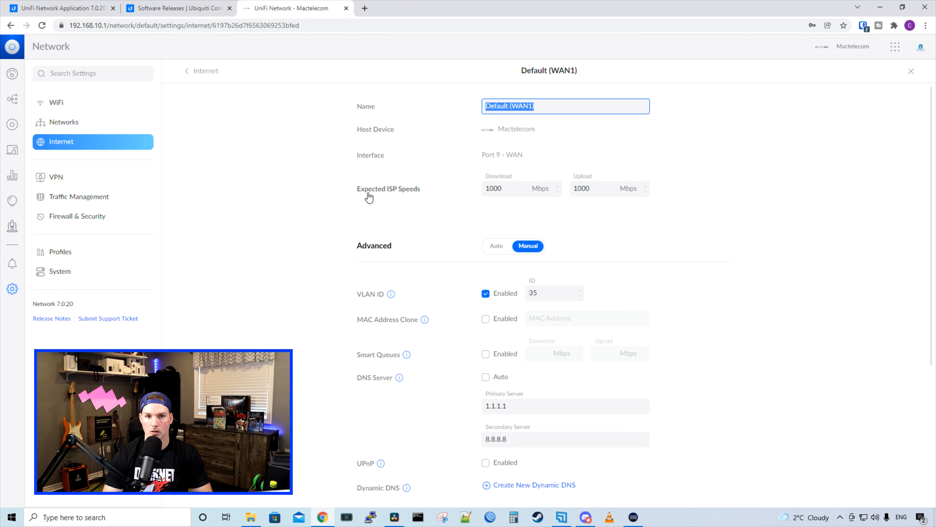
pyautogui.moveTo(388, 188)
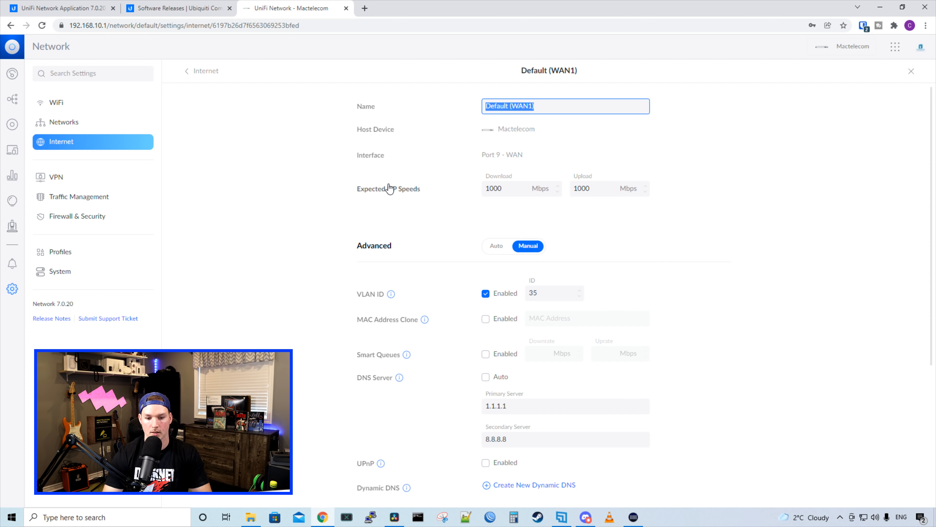
pyautogui.scroll(-3)
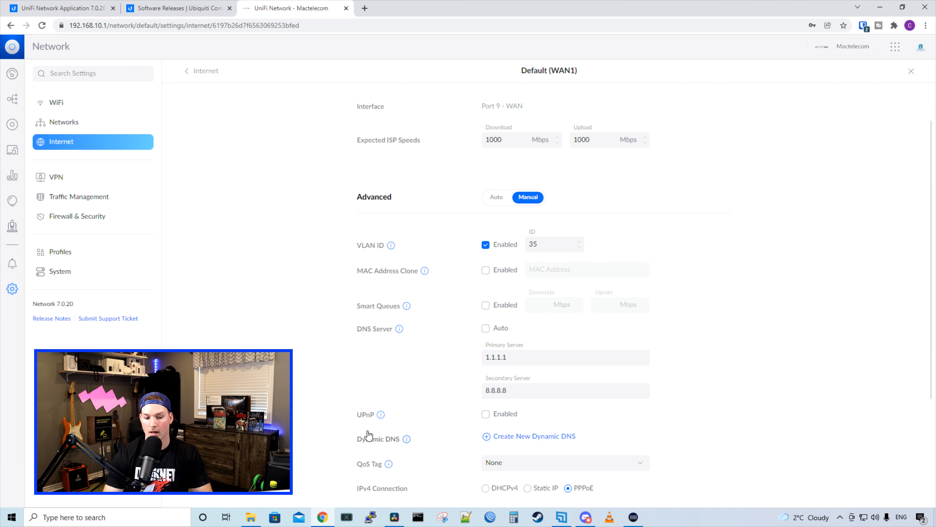
pyautogui.moveTo(439, 407)
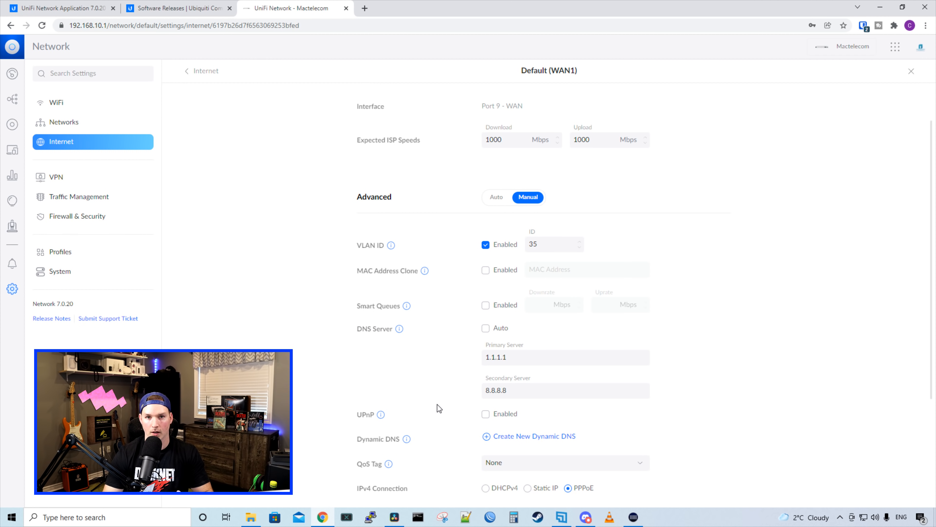
pyautogui.moveTo(454, 451)
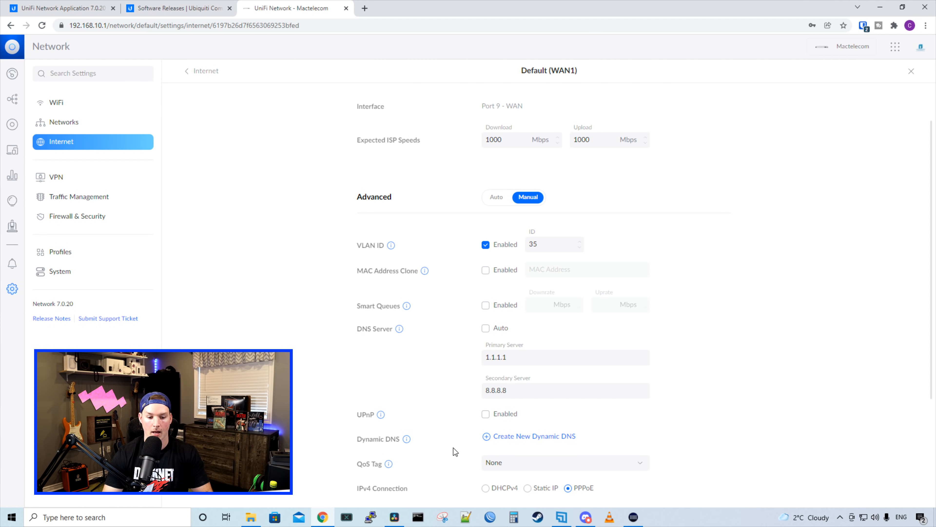
pyautogui.moveTo(522, 436)
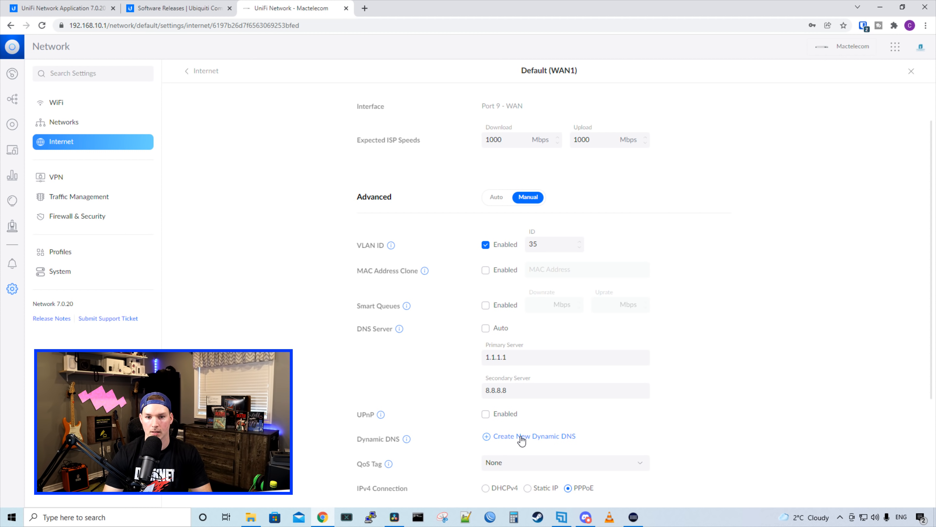
pyautogui.click(56, 177)
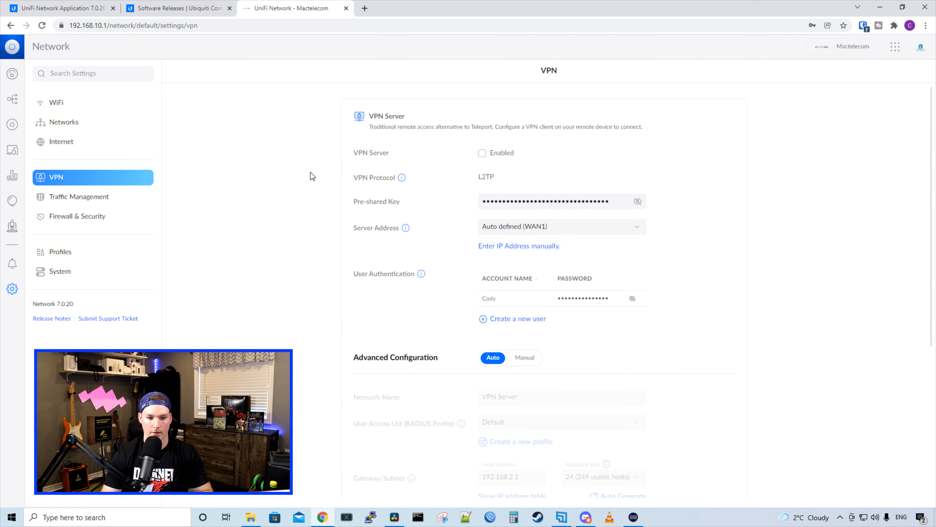
pyautogui.moveTo(343, 161)
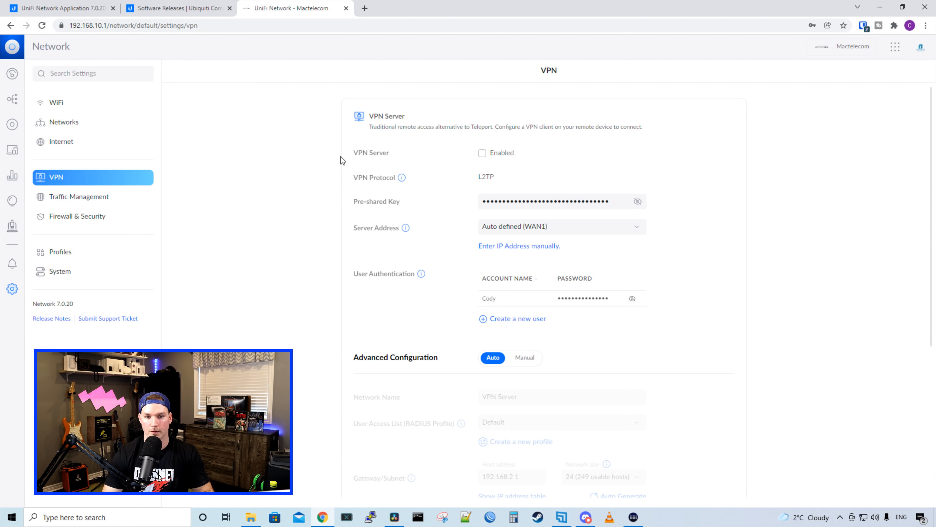
pyautogui.moveTo(460, 177)
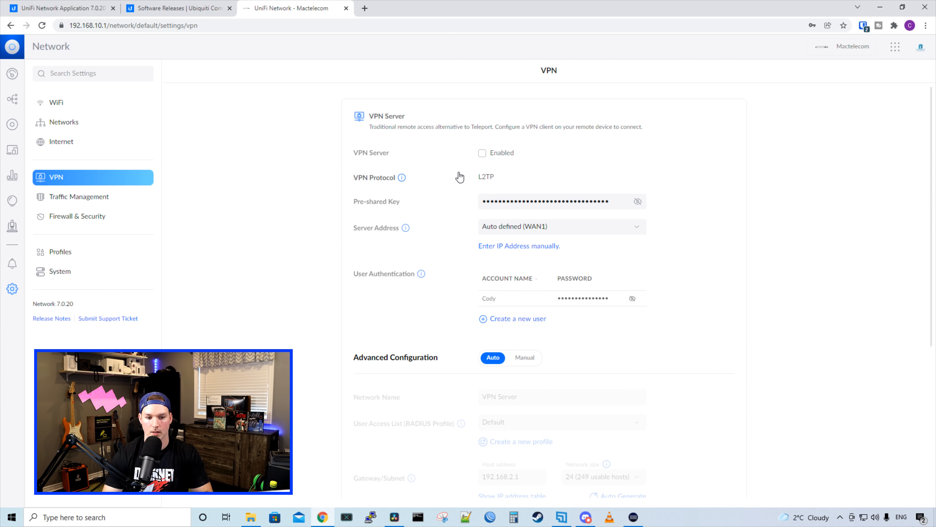
pyautogui.moveTo(332, 213)
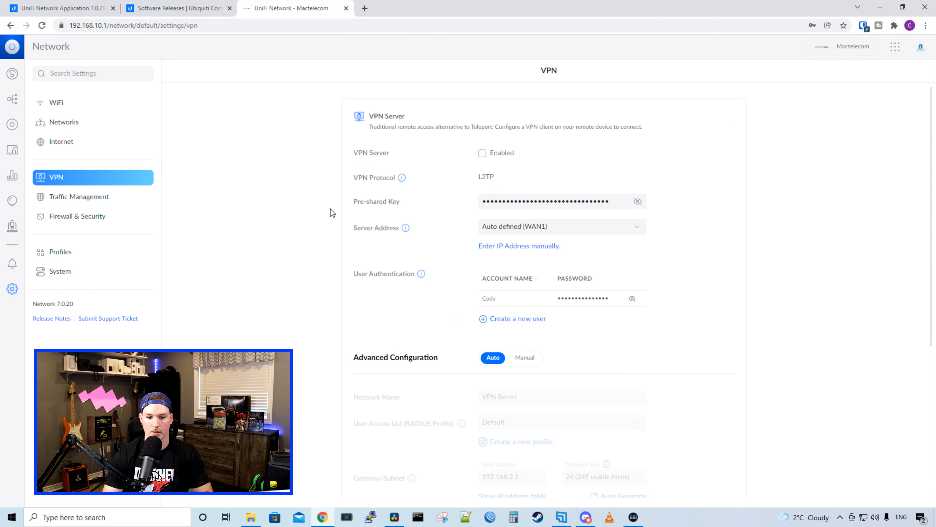
pyautogui.moveTo(684, 188)
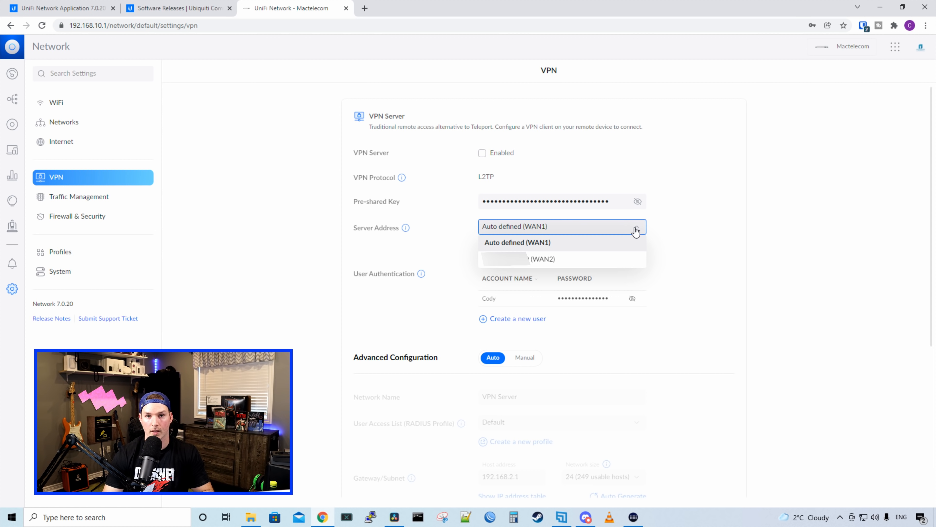
# Review the VPN server's advanced configuration and Site-to-Site section, then move to Traffic Management
pyautogui.scroll(-3)
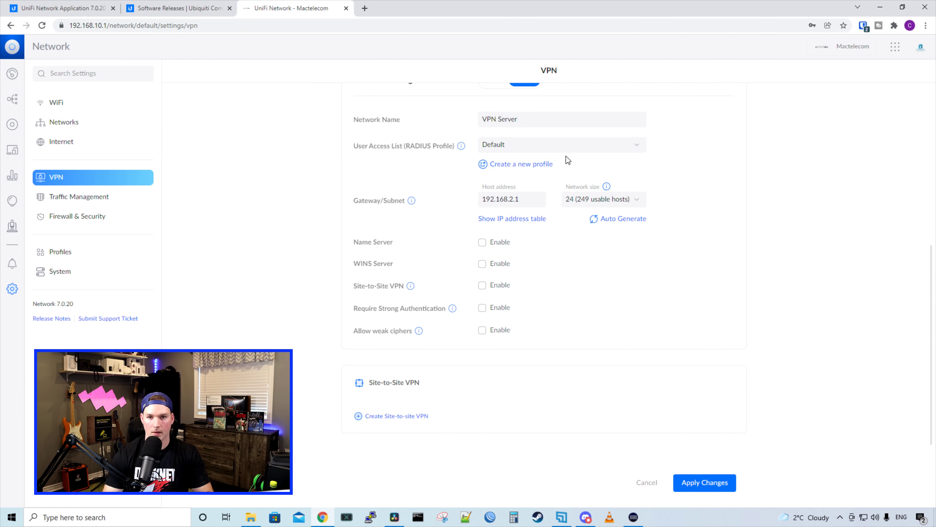
pyautogui.moveTo(455, 404)
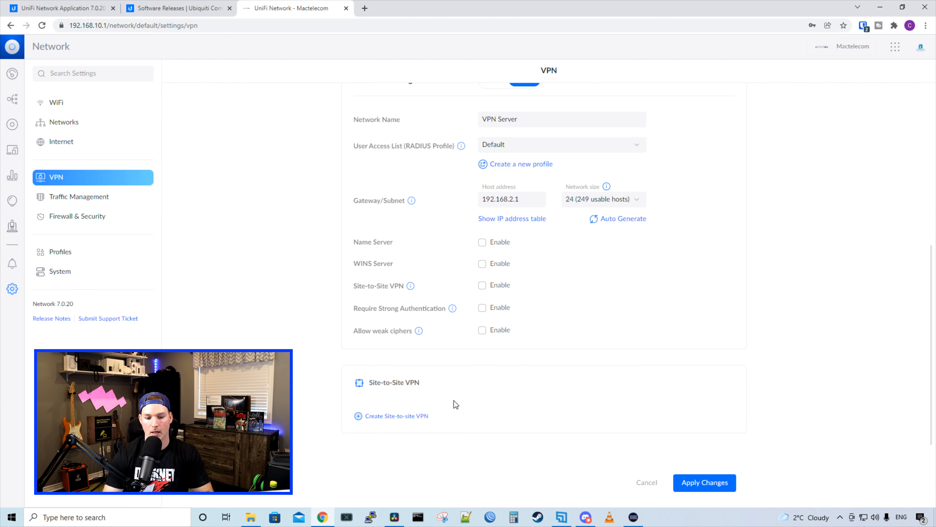
pyautogui.click(78, 196)
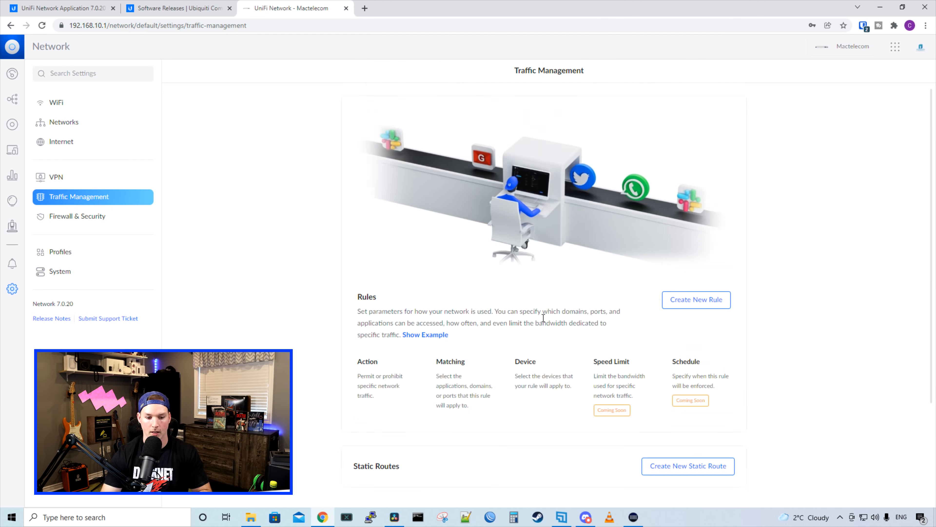
# Scroll the Traffic Management page down to Static Routes and Traffic & Device Identification
pyautogui.scroll(-3)
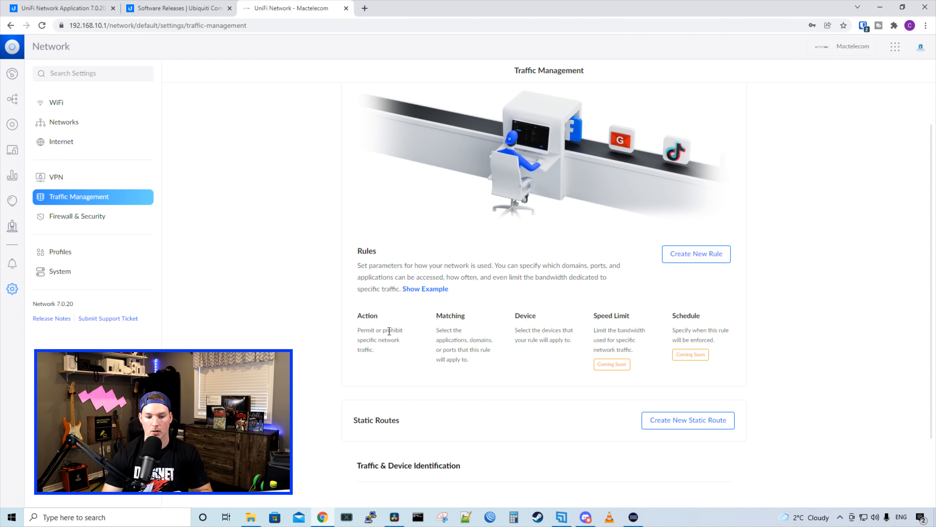
pyautogui.moveTo(456, 337)
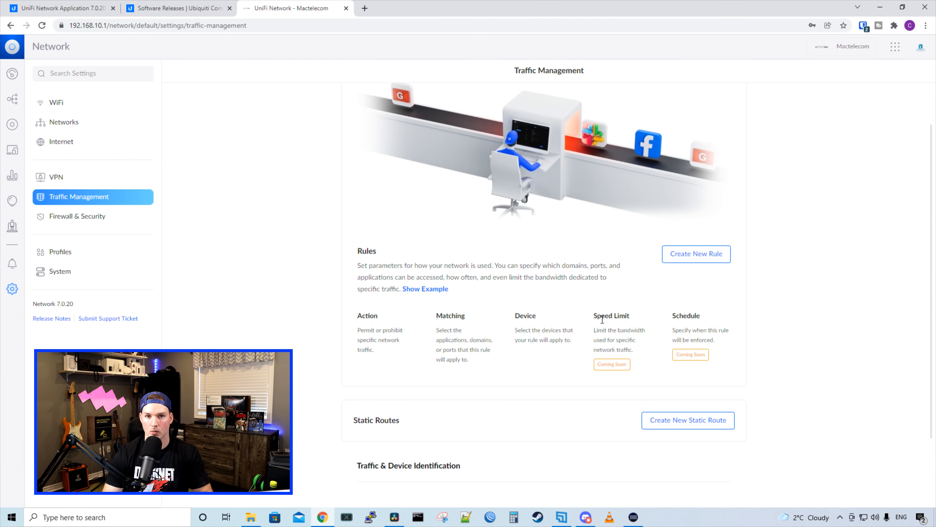
pyautogui.scroll(-3)
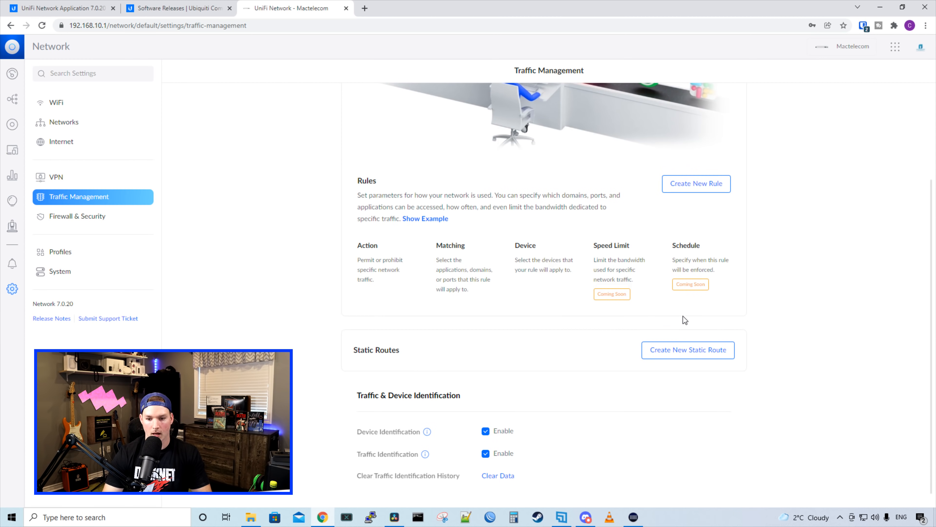
pyautogui.moveTo(387, 388)
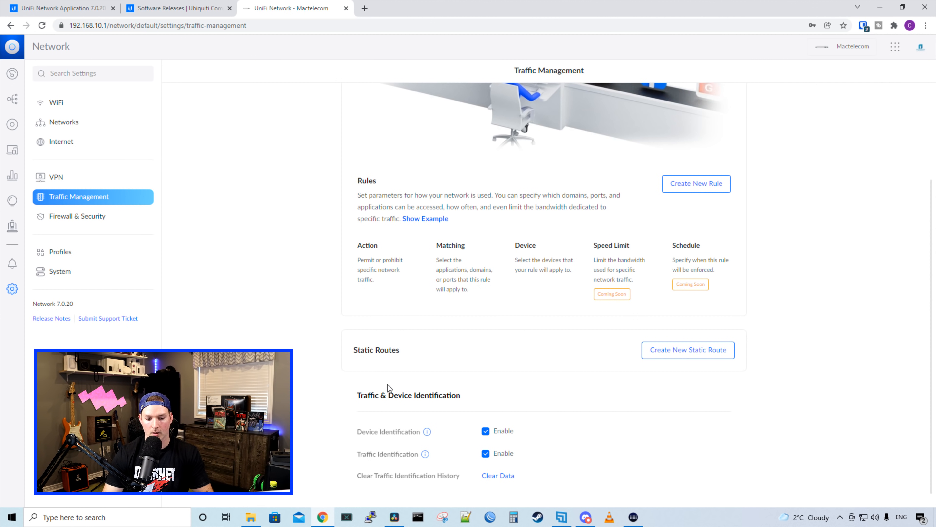
pyautogui.moveTo(408, 395)
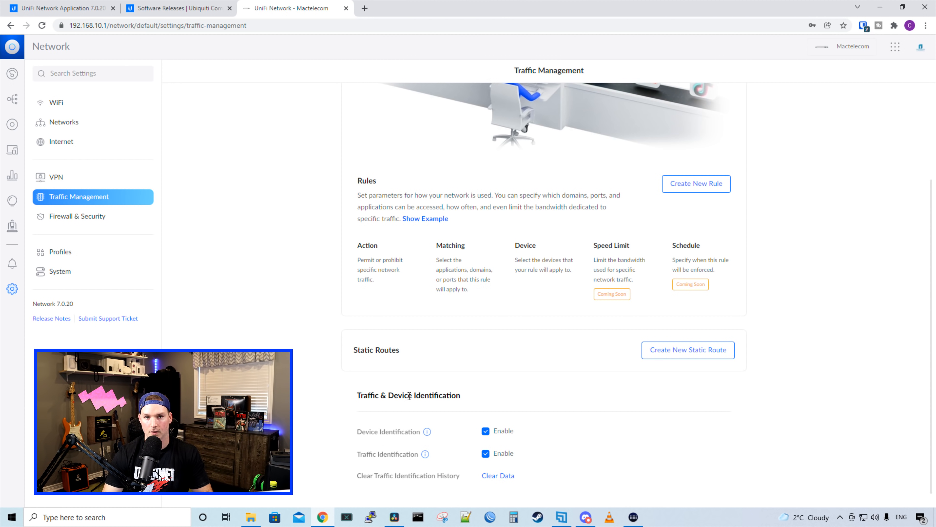
pyautogui.click(77, 215)
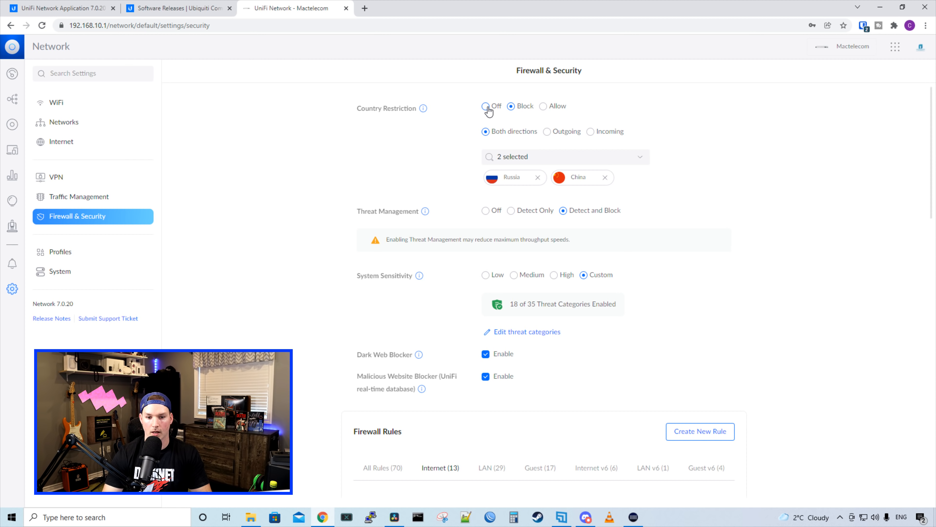
pyautogui.moveTo(696, 176)
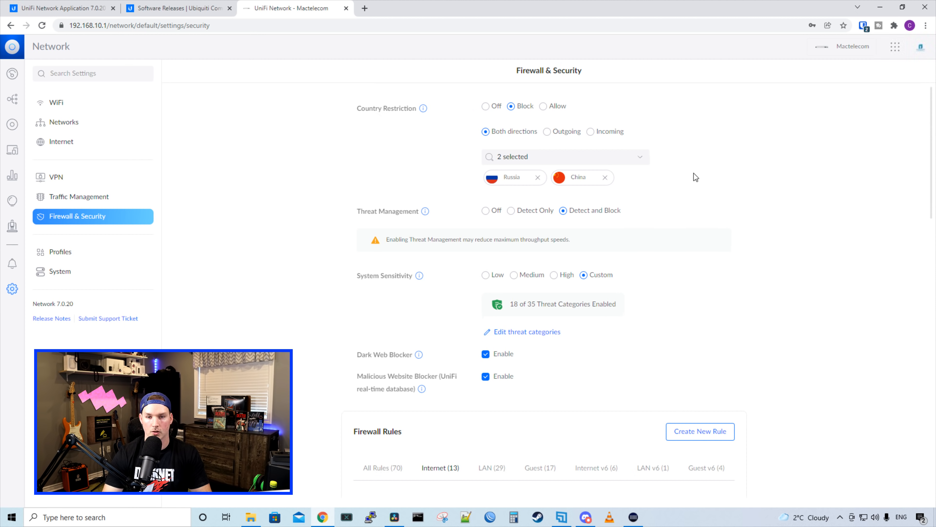
pyautogui.moveTo(618, 208)
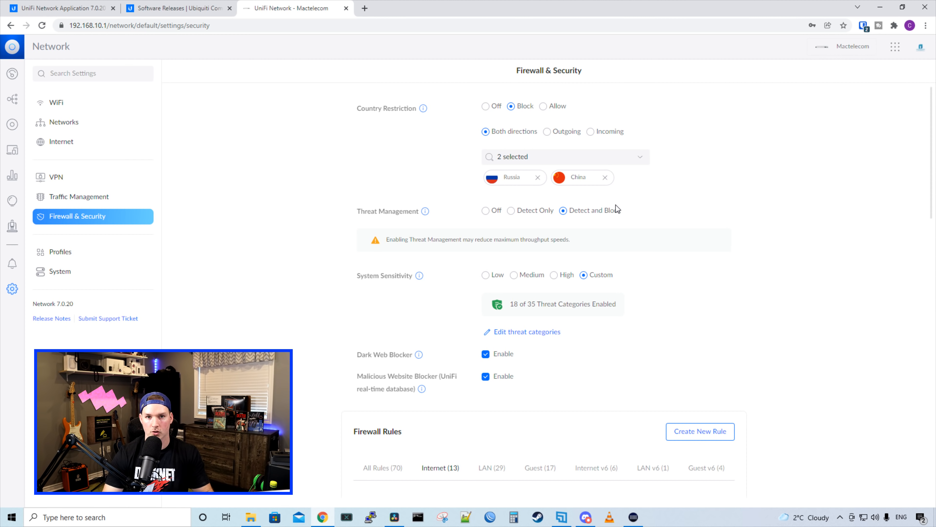
pyautogui.moveTo(559, 149)
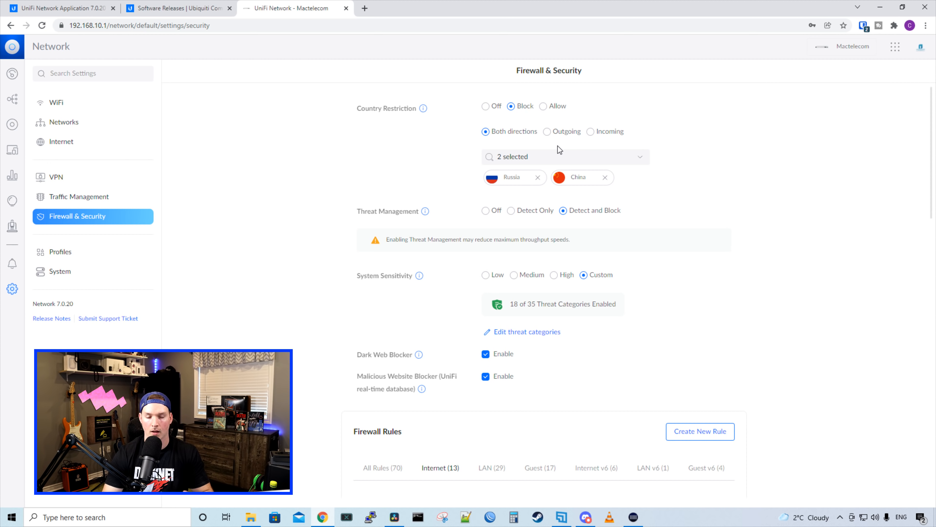
pyautogui.scroll(-3)
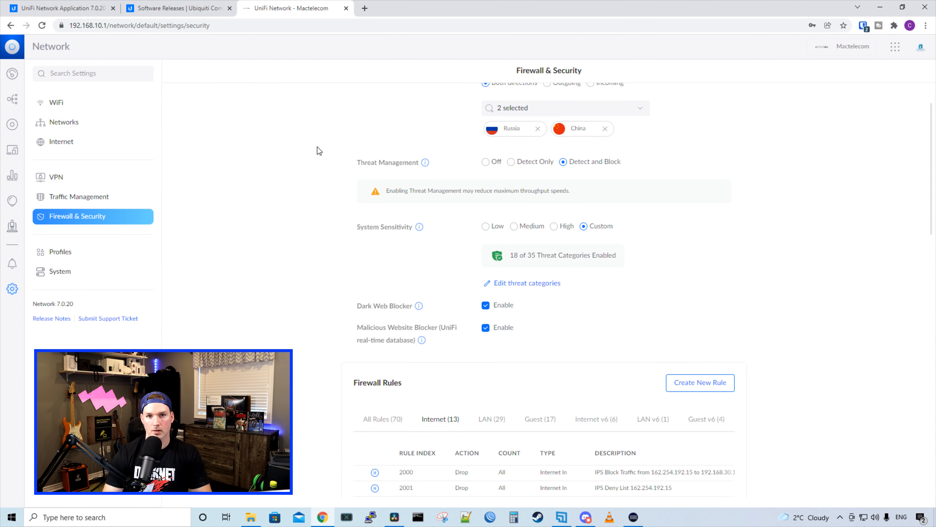
pyautogui.moveTo(482, 157)
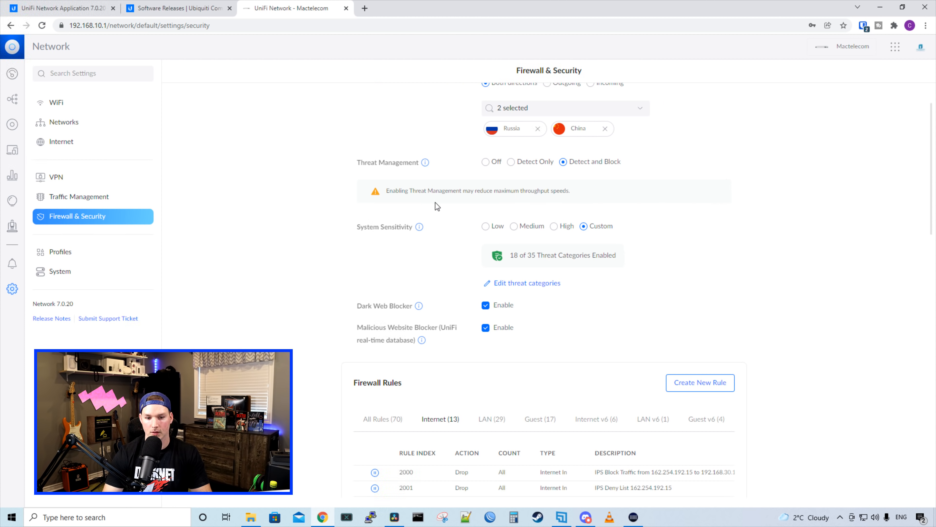
pyautogui.moveTo(524, 237)
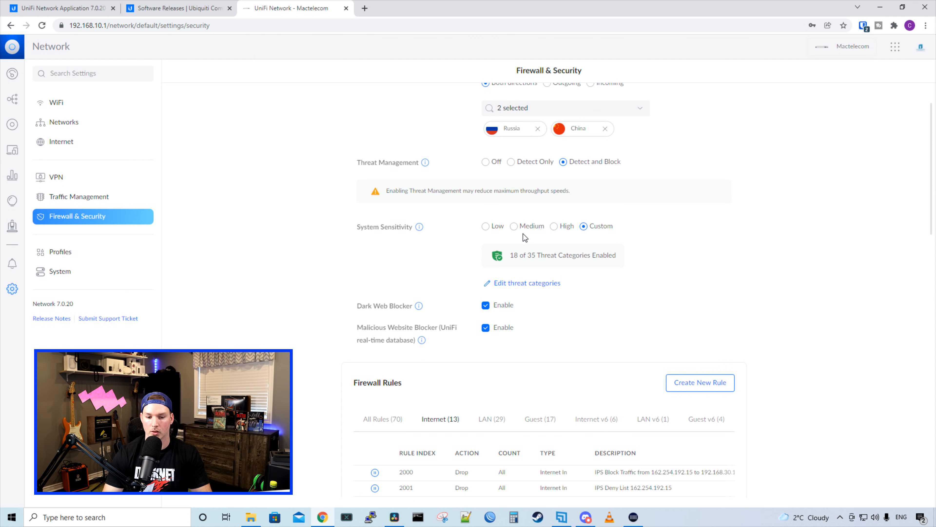
pyautogui.moveTo(527, 240)
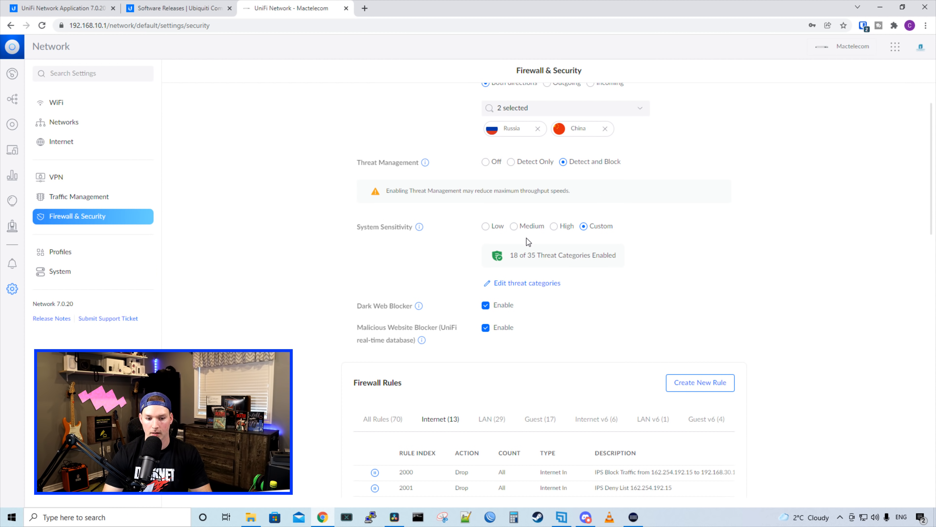
# Show the System page with territory Canada, English, 12-hour time and light theme
pyautogui.click(59, 271)
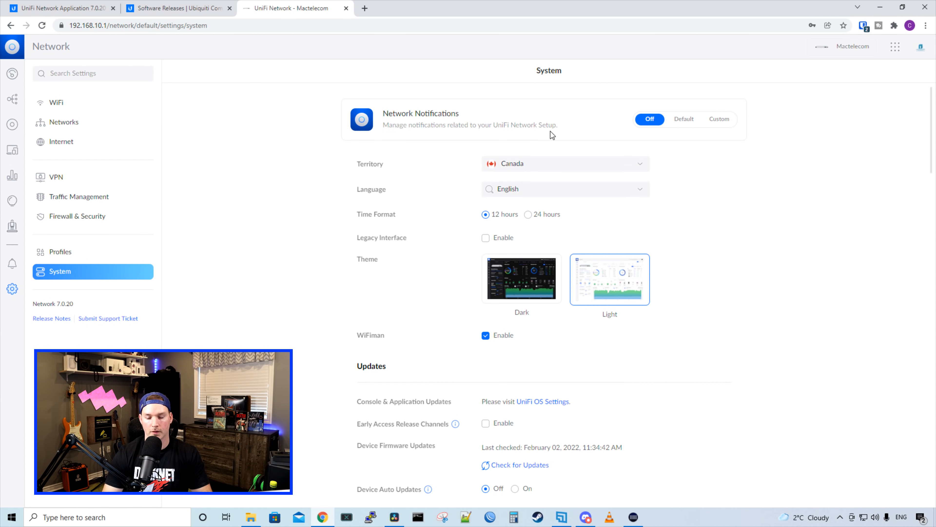
pyautogui.moveTo(720, 120)
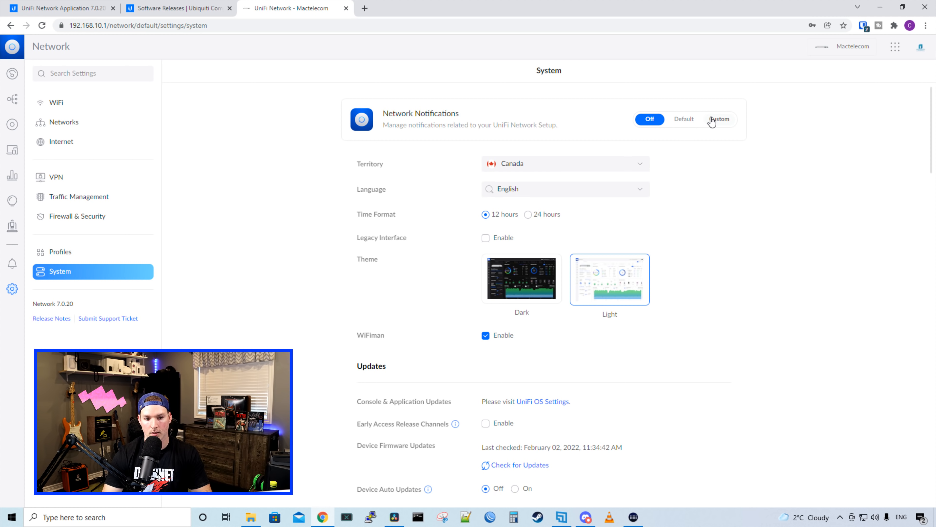
pyautogui.moveTo(406, 183)
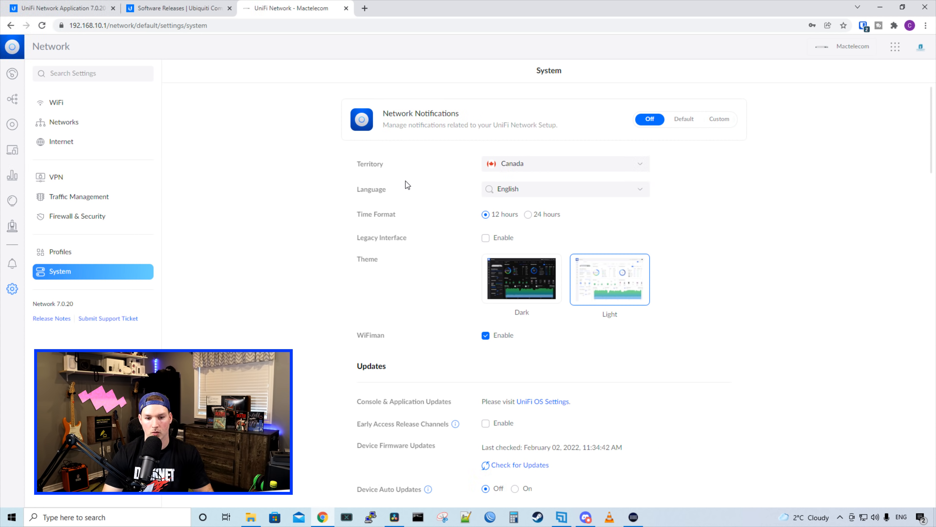
pyautogui.moveTo(383, 242)
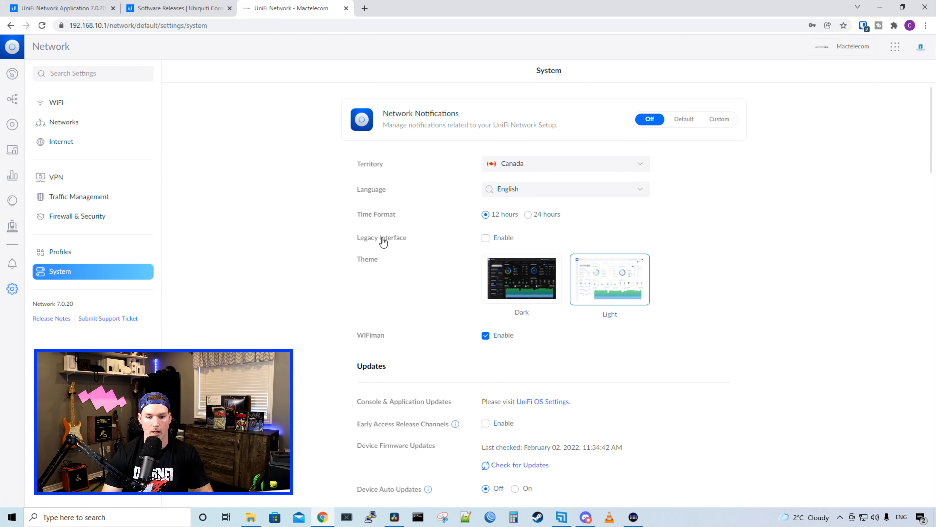
pyautogui.moveTo(377, 252)
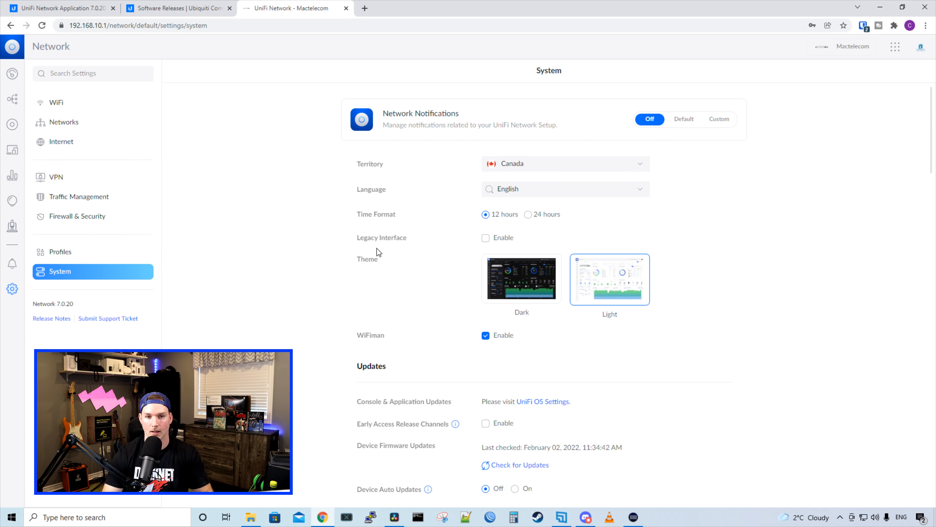
pyautogui.moveTo(368, 272)
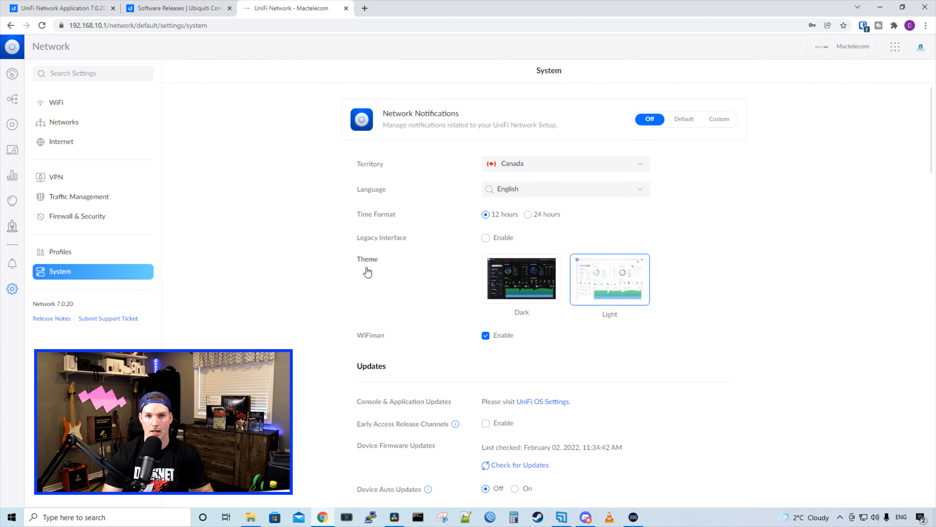
pyautogui.moveTo(552, 240)
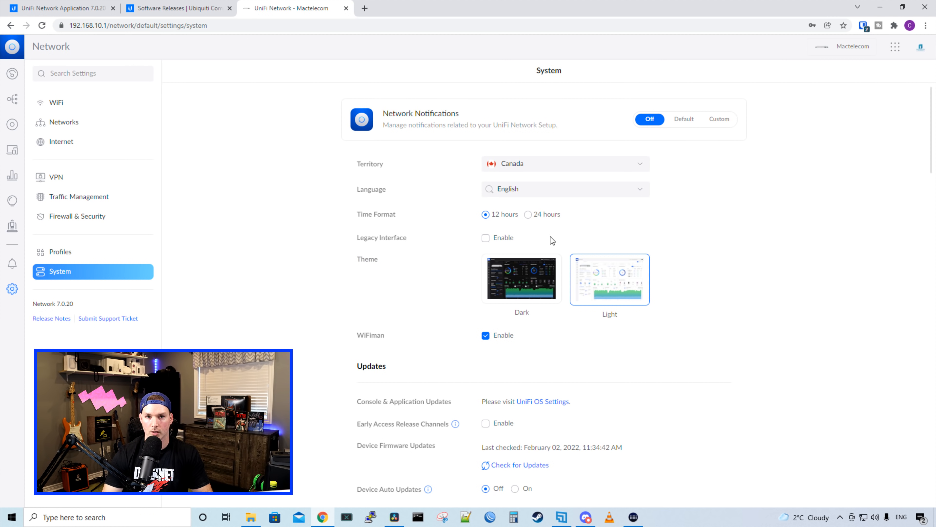
pyautogui.moveTo(537, 270)
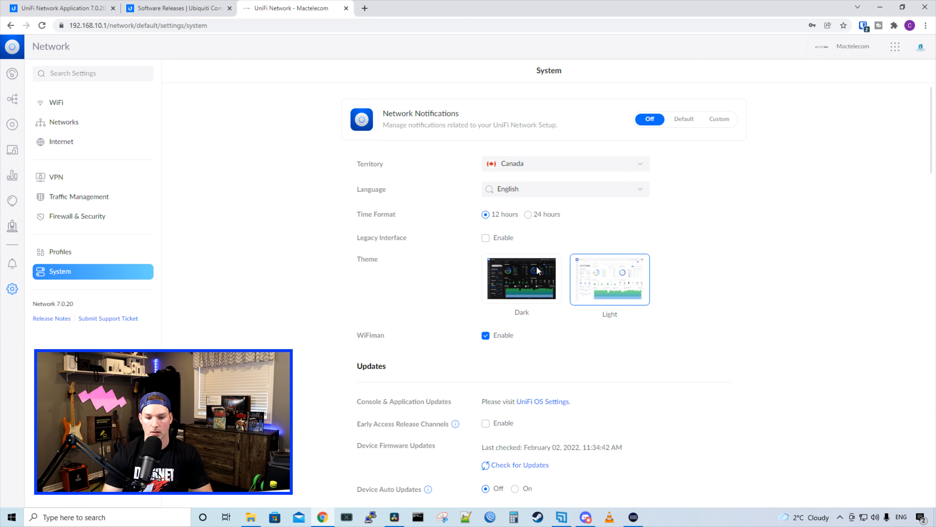
pyautogui.moveTo(538, 286)
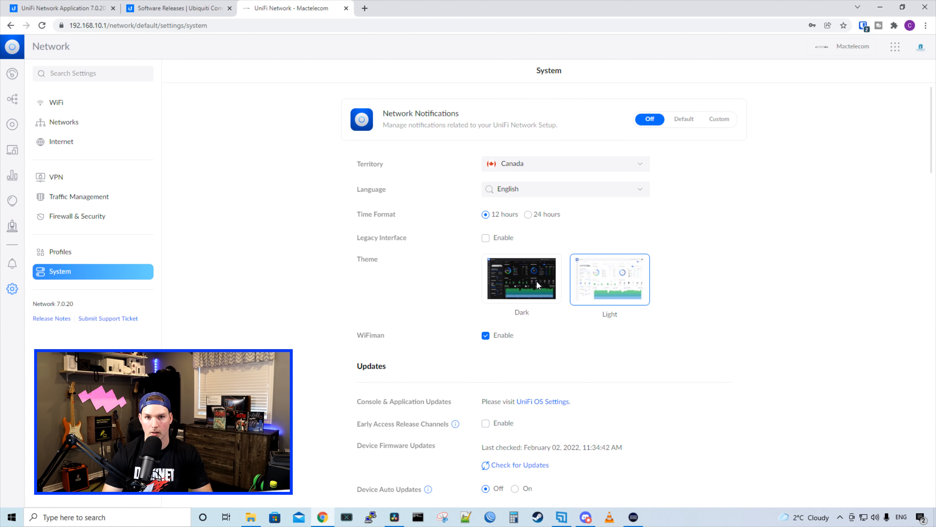
# Switch to the Dark theme, then review Updates, Migration, Backup and System Logging sections
pyautogui.click(521, 278)
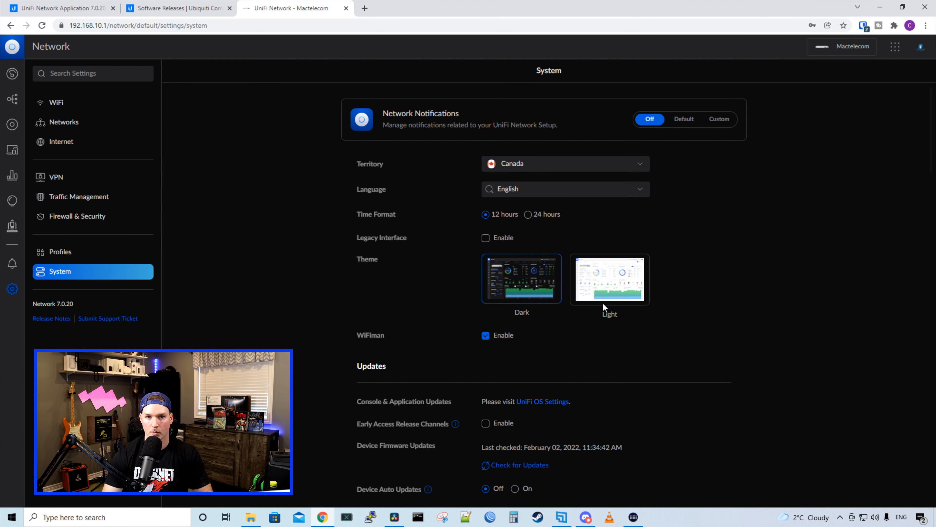
pyautogui.moveTo(678, 328)
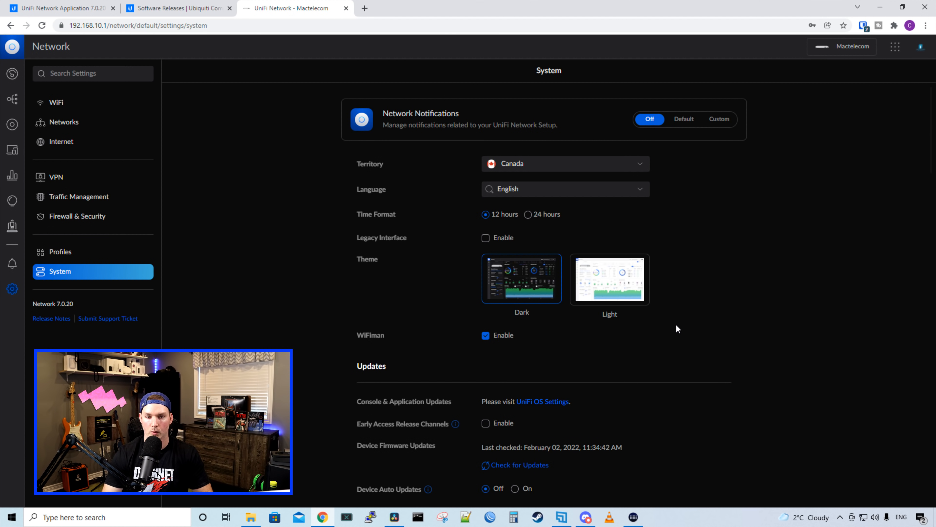
pyautogui.scroll(-3)
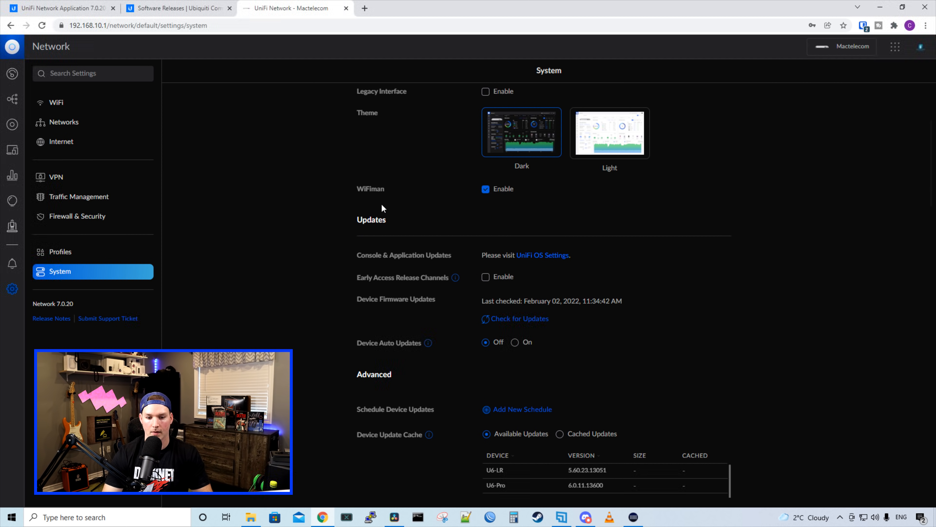
pyautogui.scroll(-3)
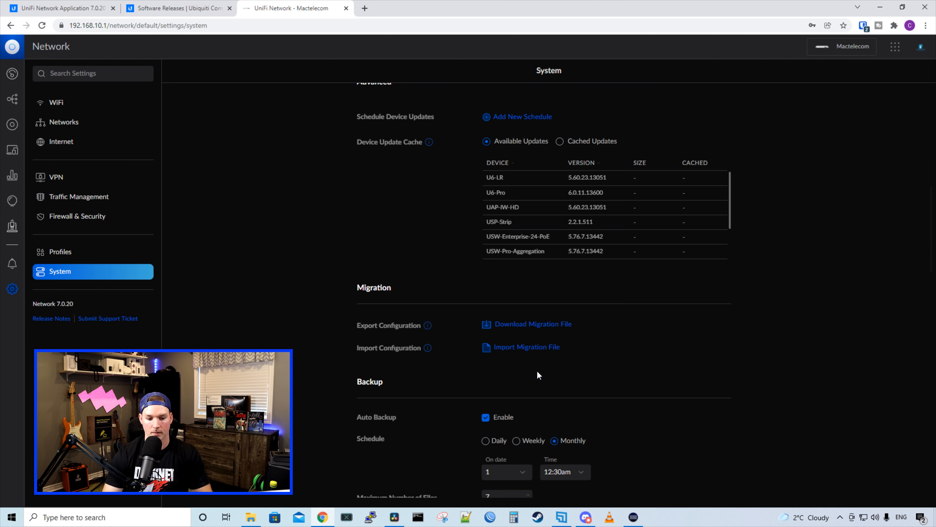
pyautogui.scroll(-3)
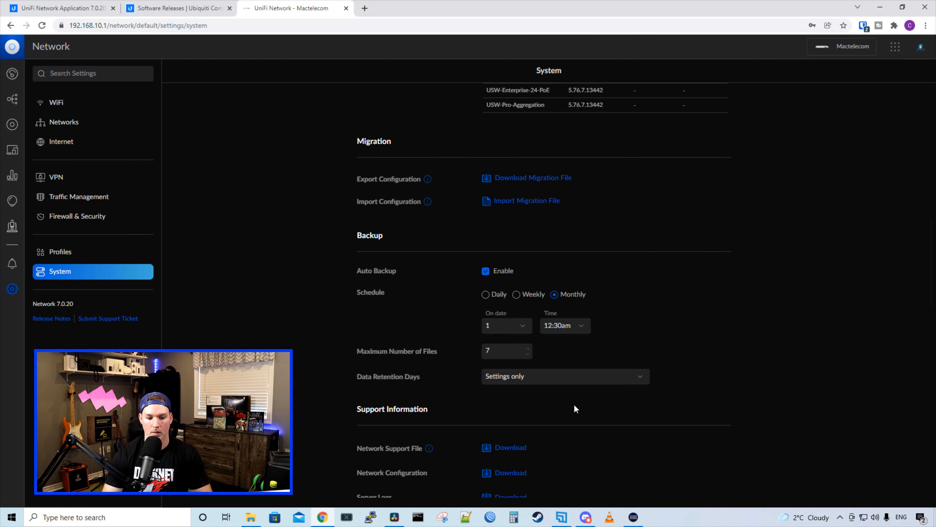
pyautogui.scroll(-3)
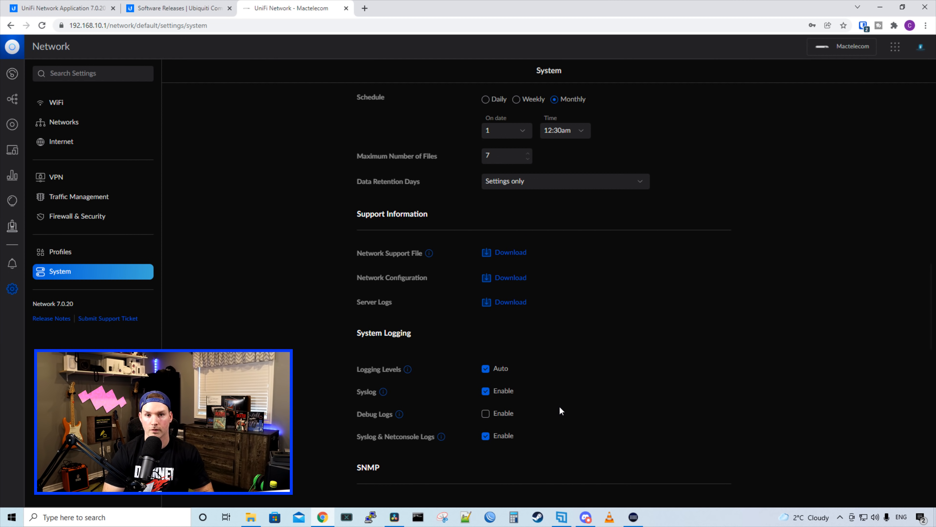
pyautogui.moveTo(527, 263)
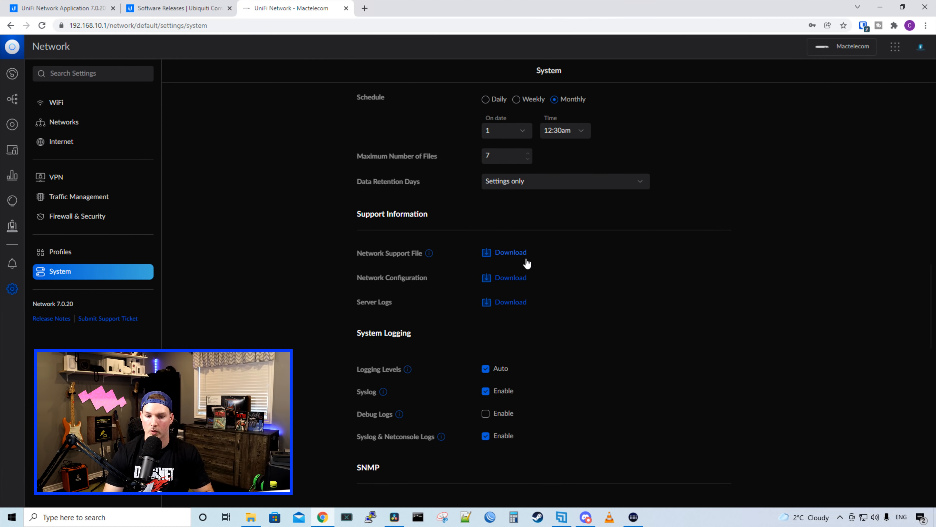
pyautogui.moveTo(519, 269)
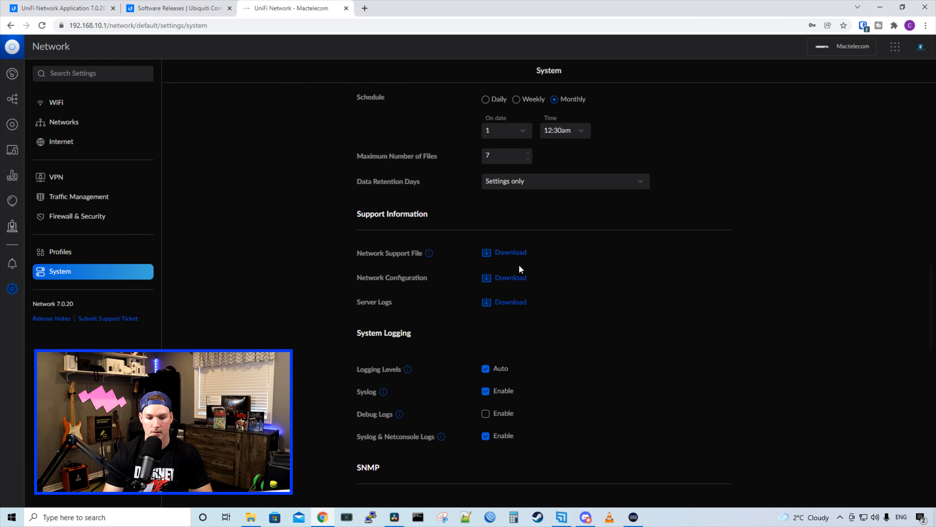
# Show the UniFi OS topology map of the Mactelecom console and its connected devices
pyautogui.click(11, 46)
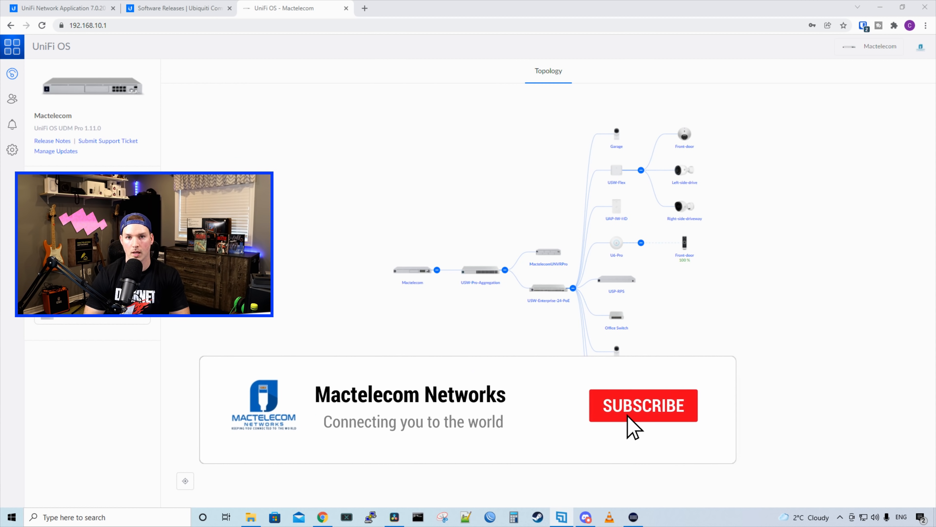
pyautogui.click(642, 405)
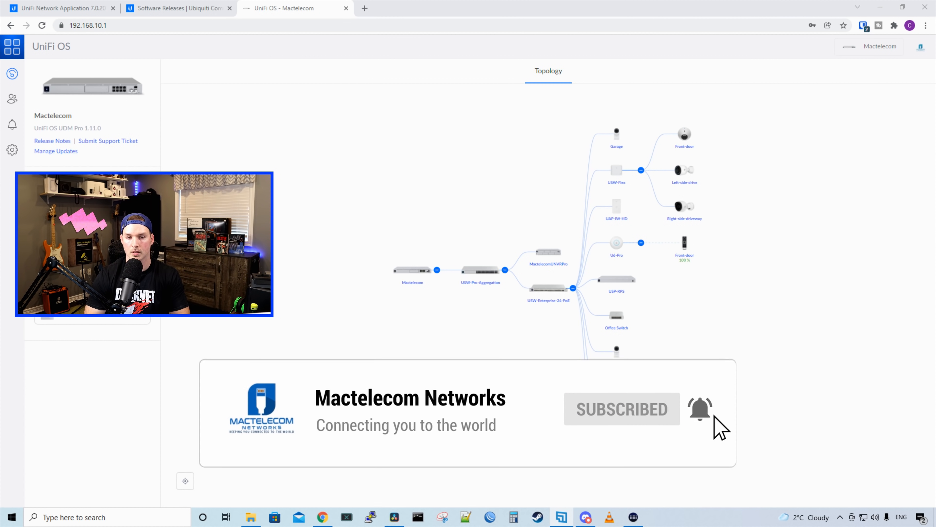